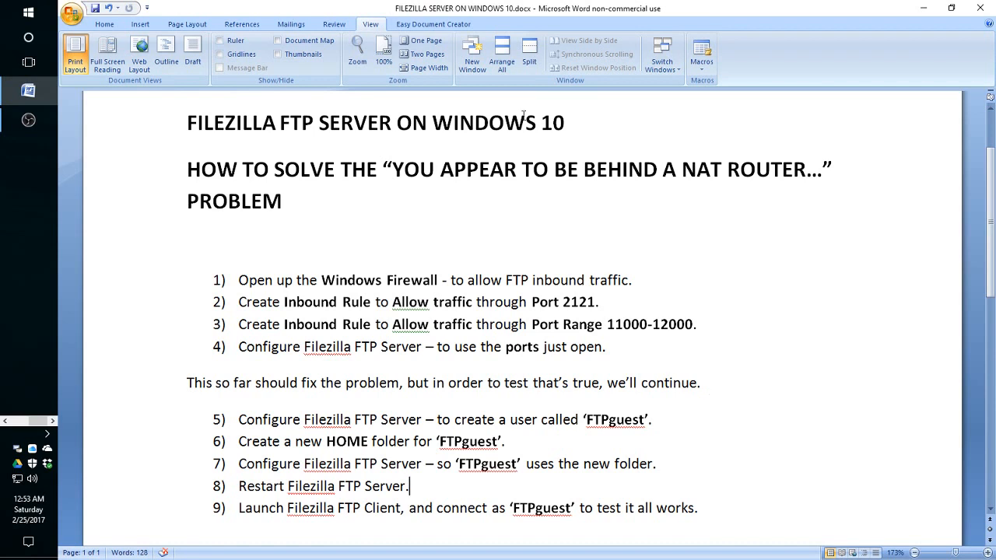
pyautogui.moveTo(501, 197)
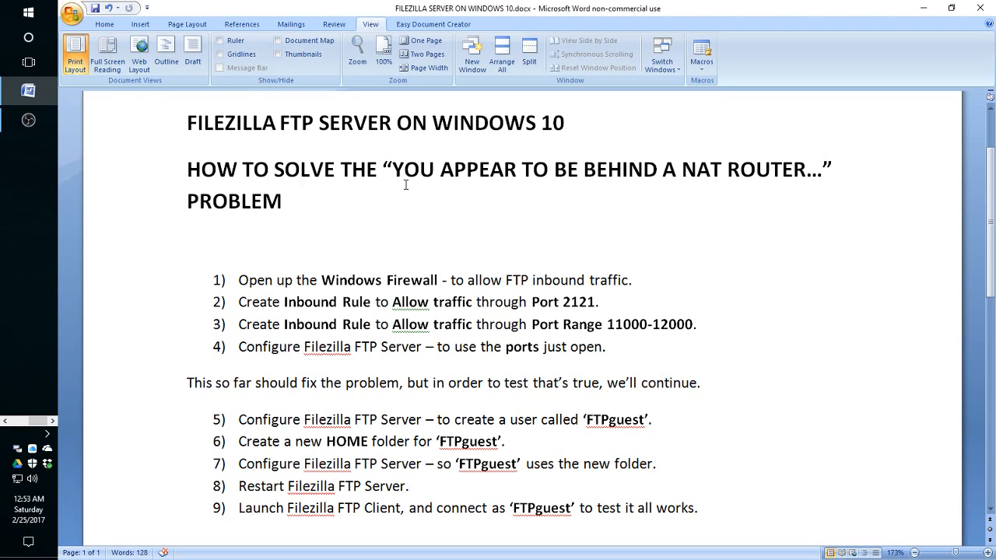
pyautogui.moveTo(397, 187)
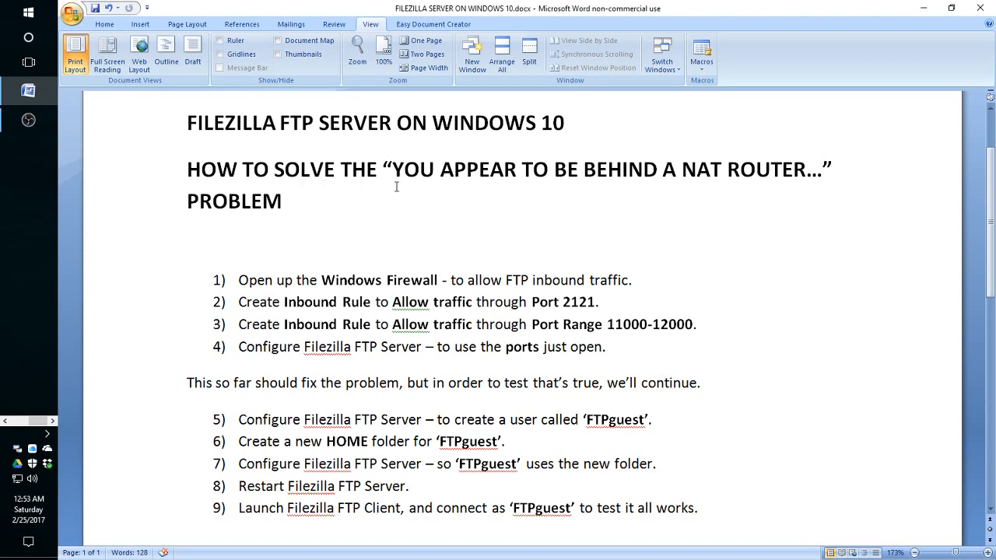
pyautogui.moveTo(441, 186)
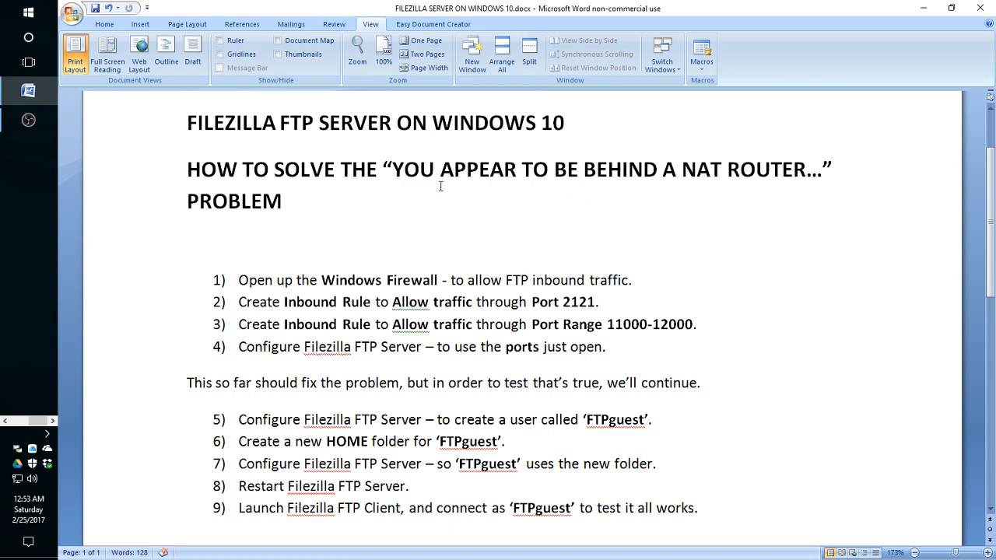
pyautogui.moveTo(449, 177)
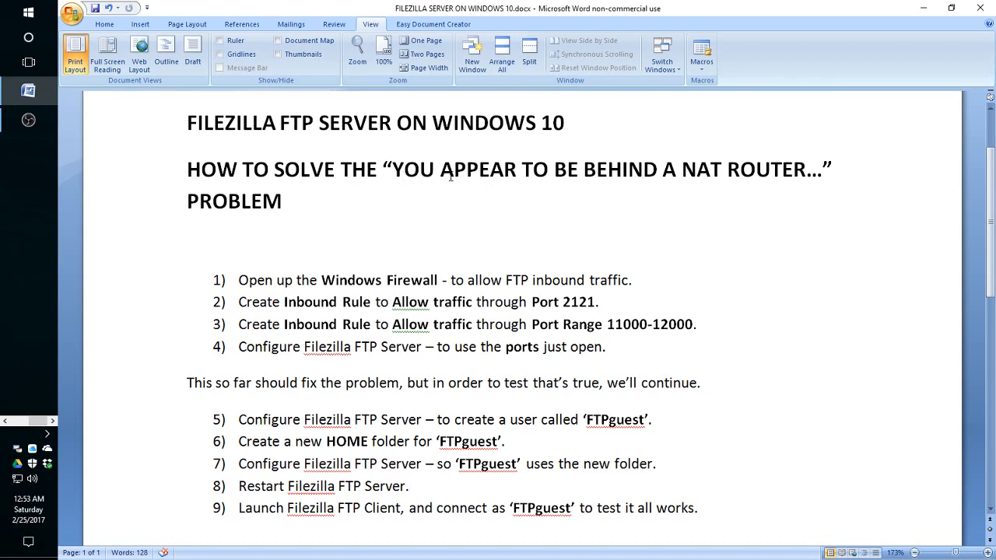
pyautogui.moveTo(817, 183)
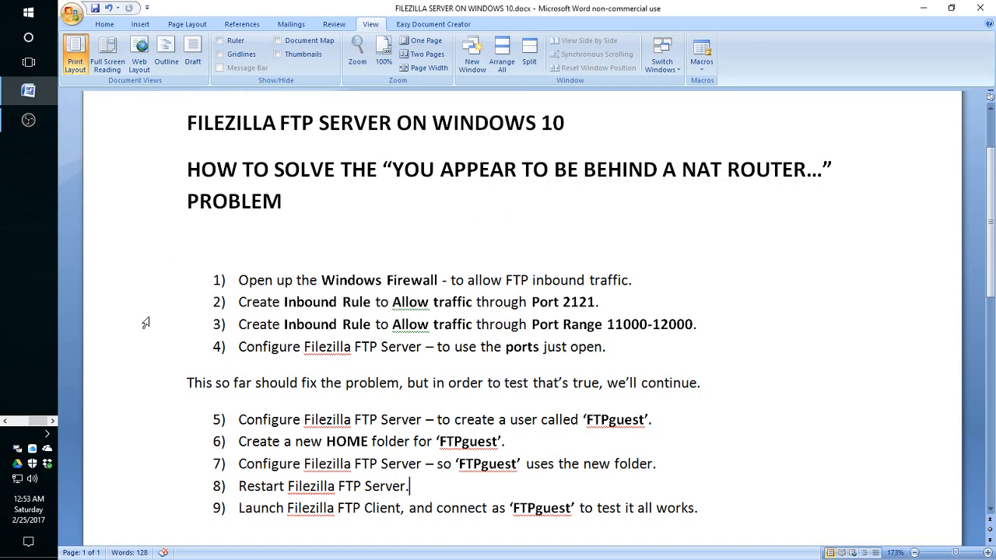
pyautogui.moveTo(116, 351)
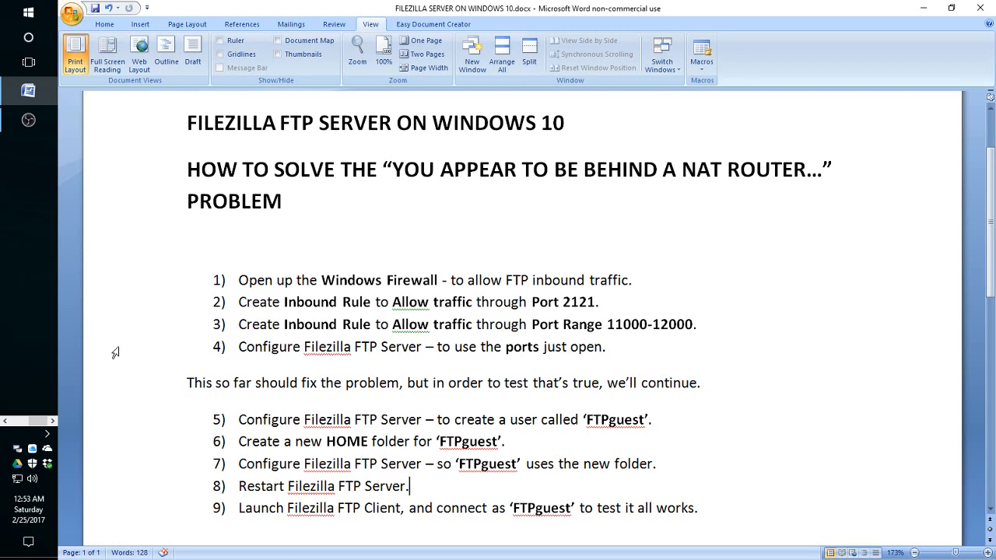
pyautogui.moveTo(109, 282)
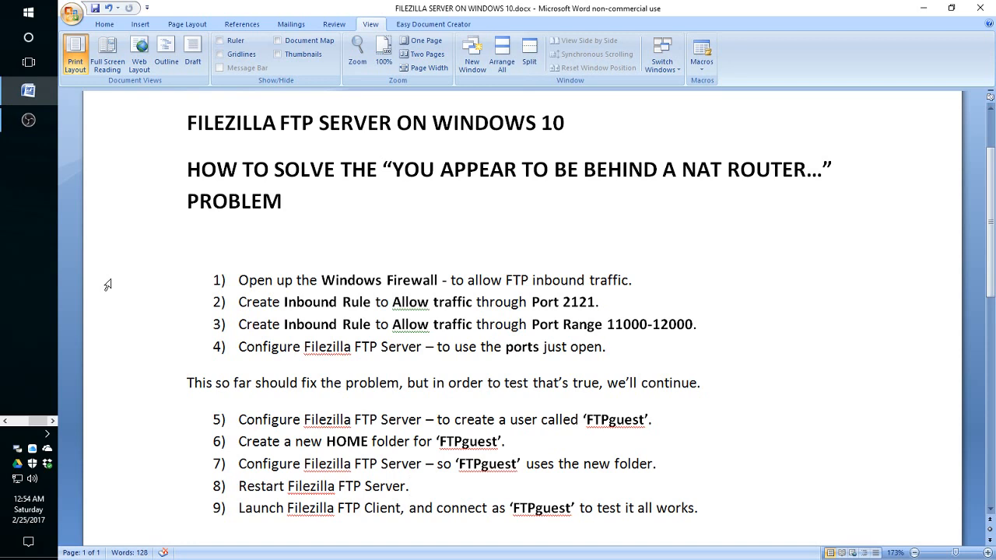
# Step: Bring up the running FileZilla Server from the system tray, then hide its window
pyautogui.click(411, 486)
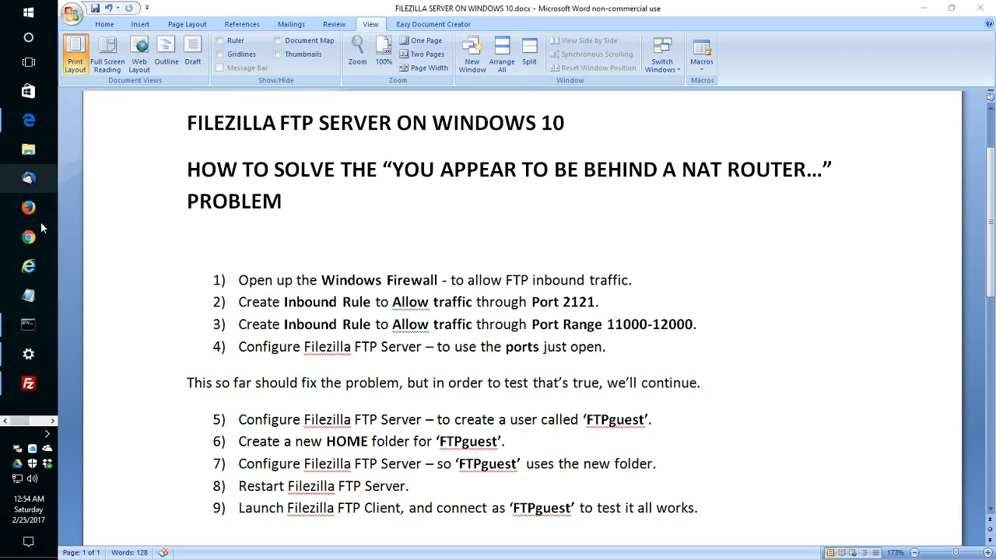
pyautogui.click(45, 433)
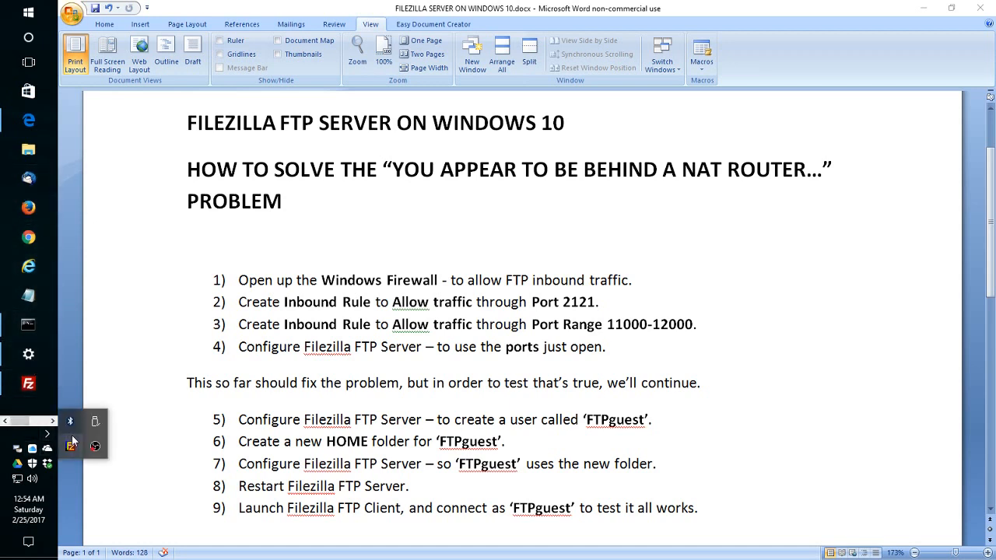
pyautogui.rightClick(72, 442)
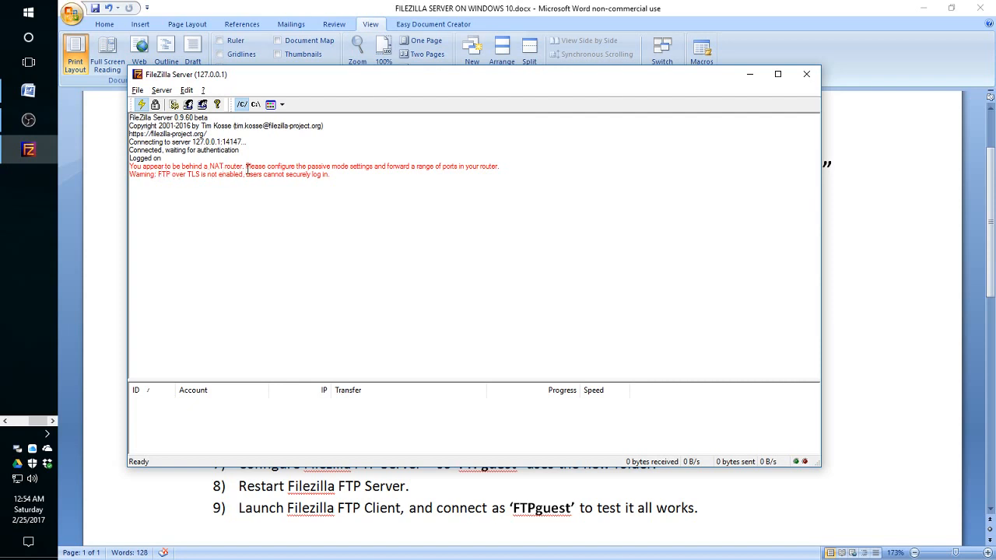
pyautogui.moveTo(267, 214)
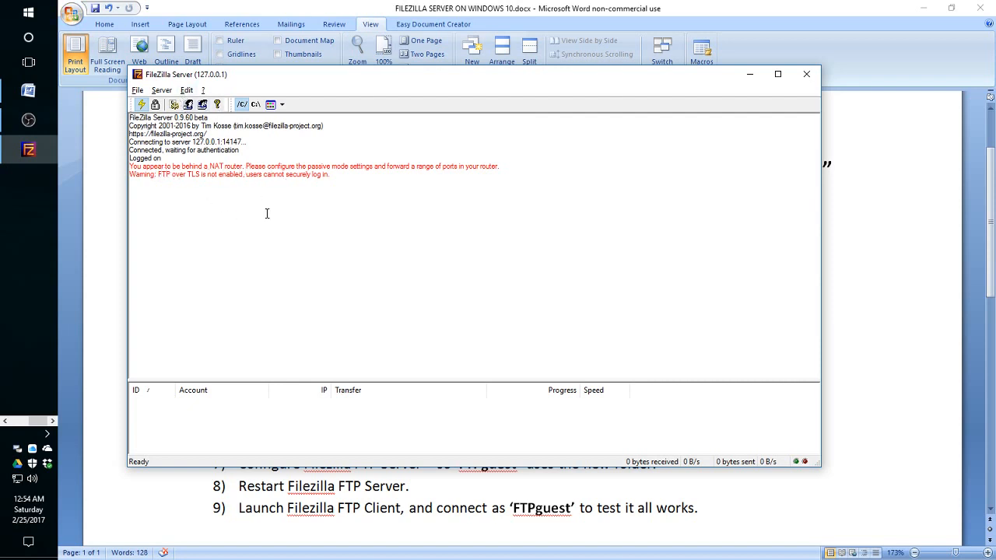
pyautogui.moveTo(303, 200)
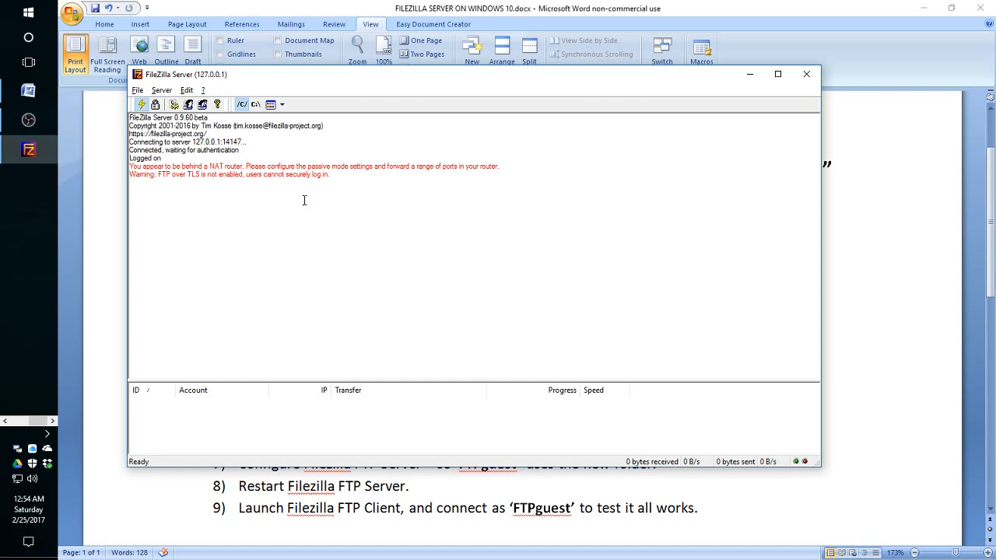
pyautogui.moveTo(754, 91)
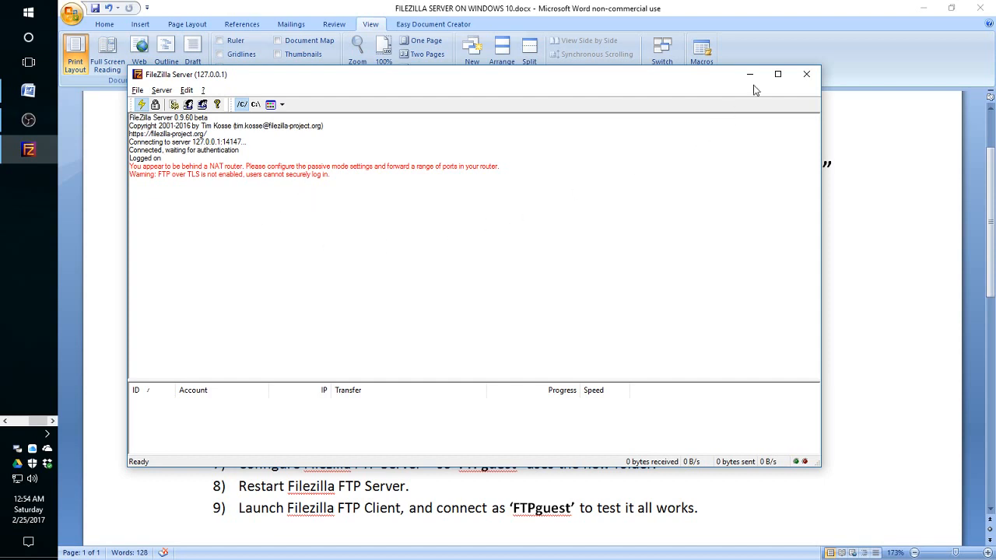
pyautogui.click(806, 73)
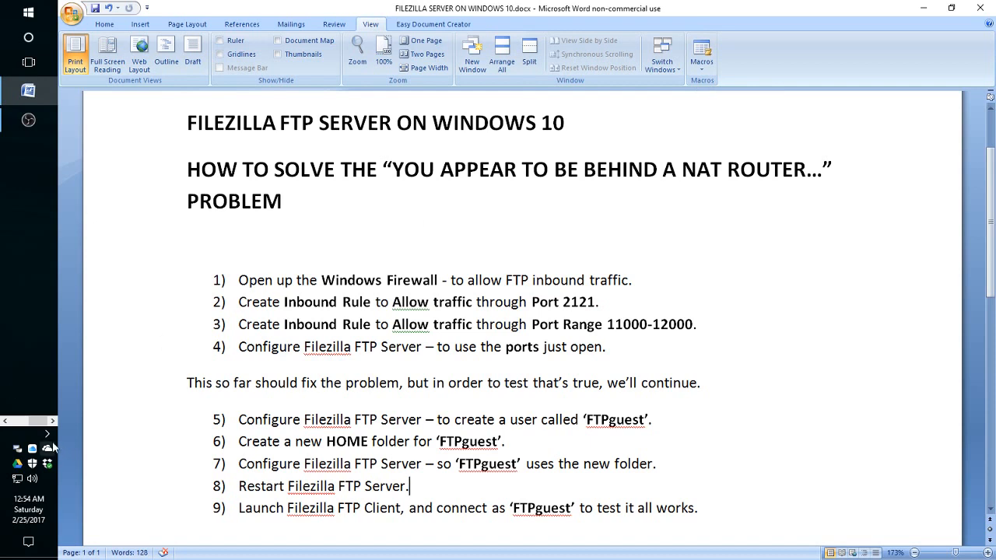
pyautogui.moveTo(48, 434)
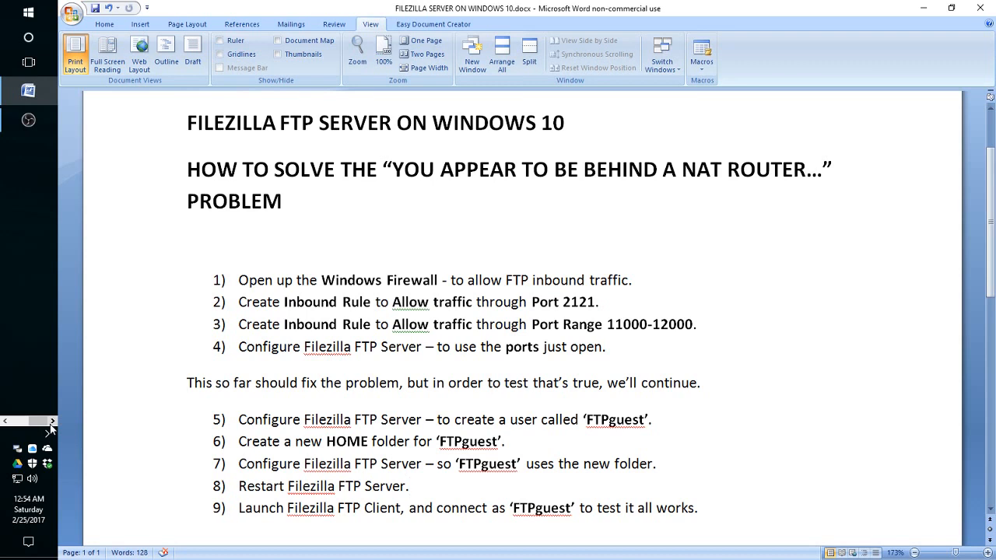
pyautogui.click(49, 429)
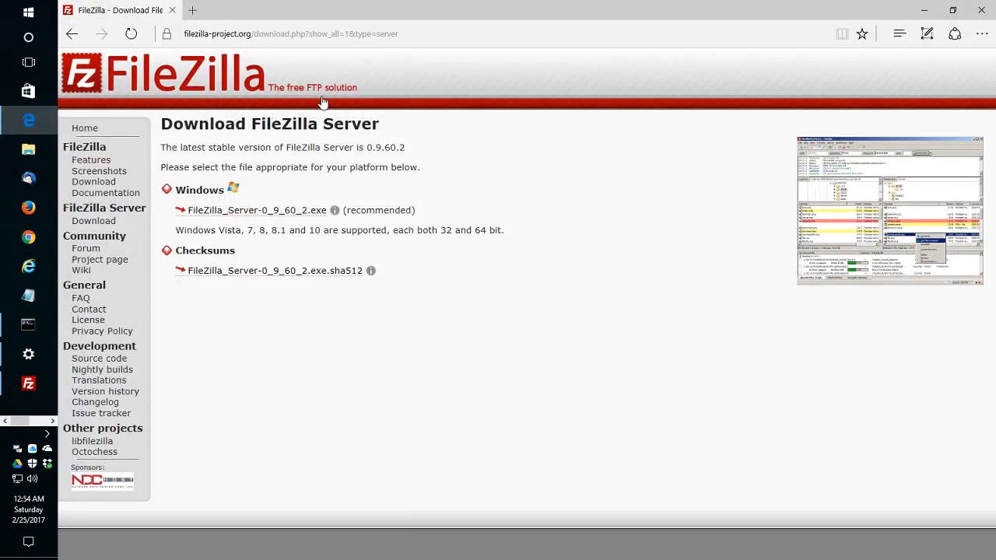
pyautogui.moveTo(280, 221)
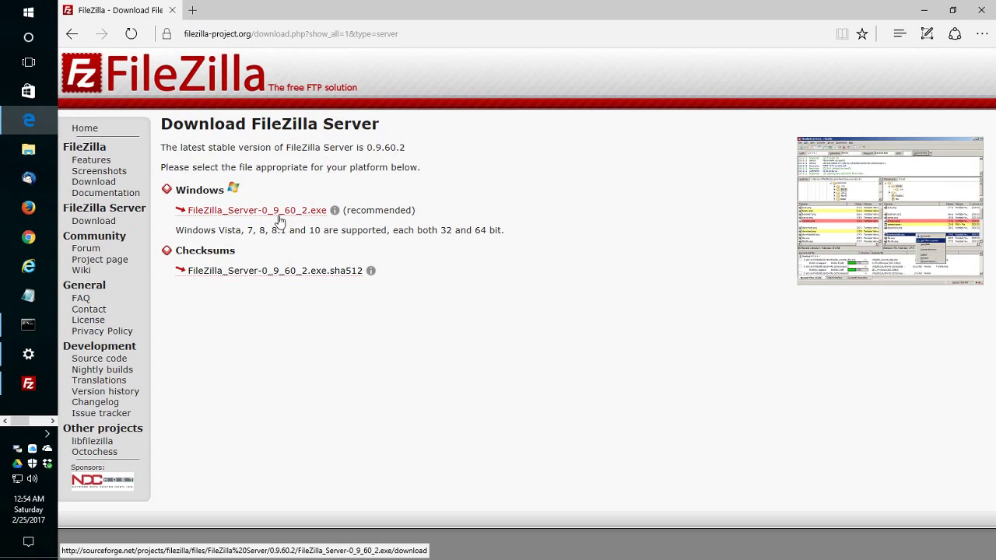
pyautogui.moveTo(290, 220)
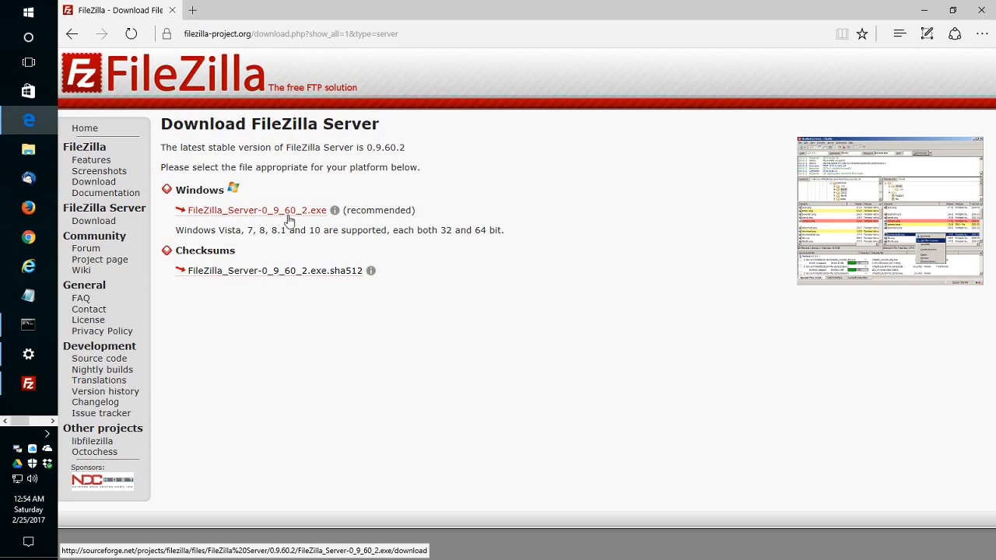
pyautogui.moveTo(387, 245)
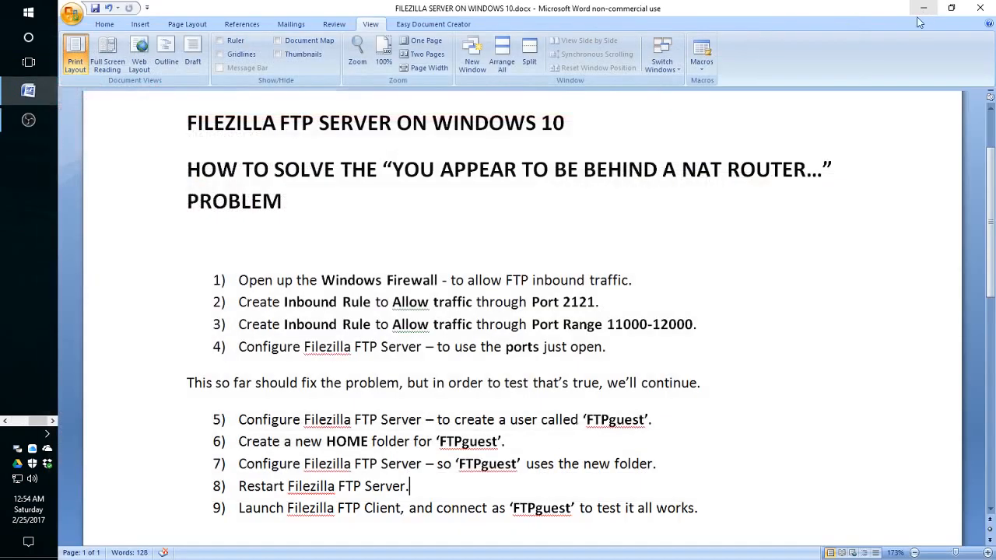
pyautogui.moveTo(708, 218)
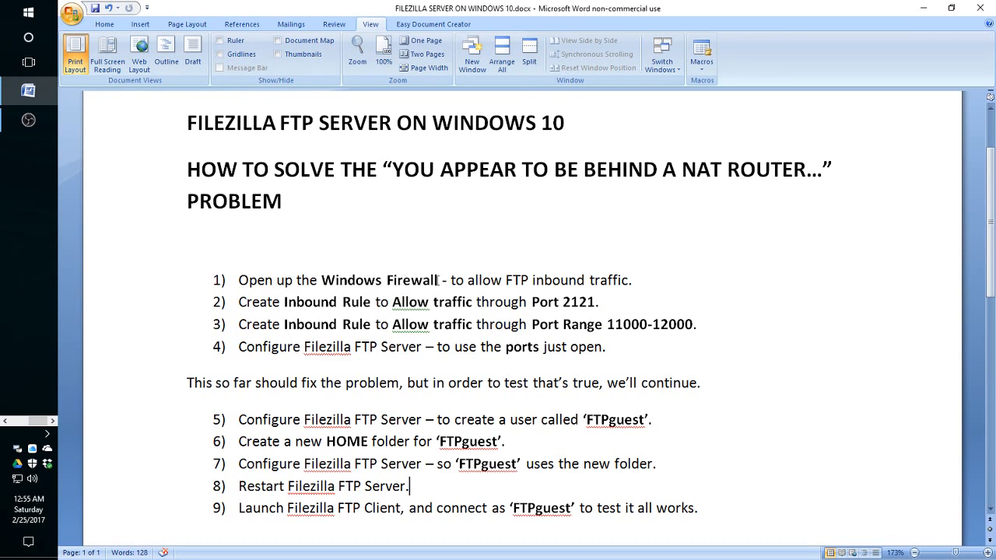
pyautogui.moveTo(599, 280)
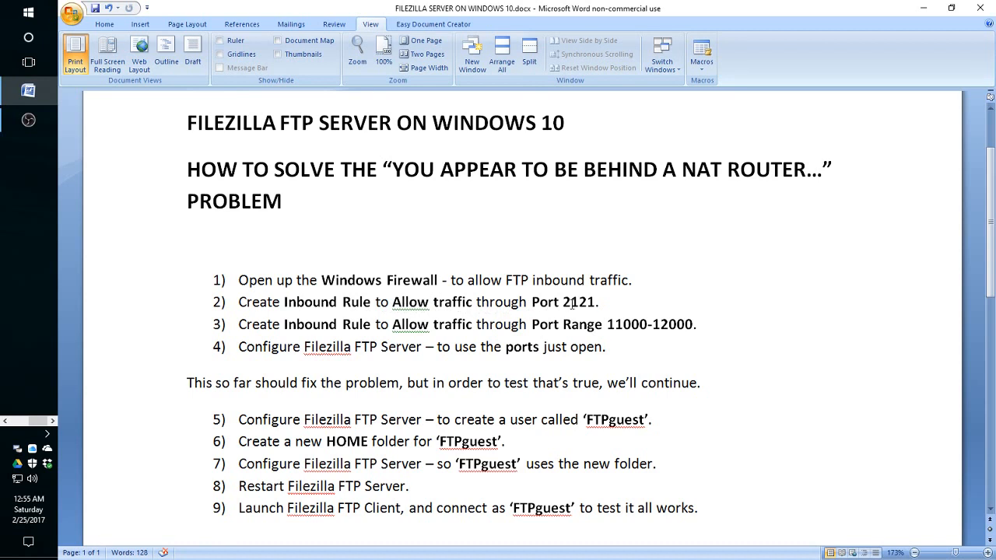
pyautogui.moveTo(603, 304)
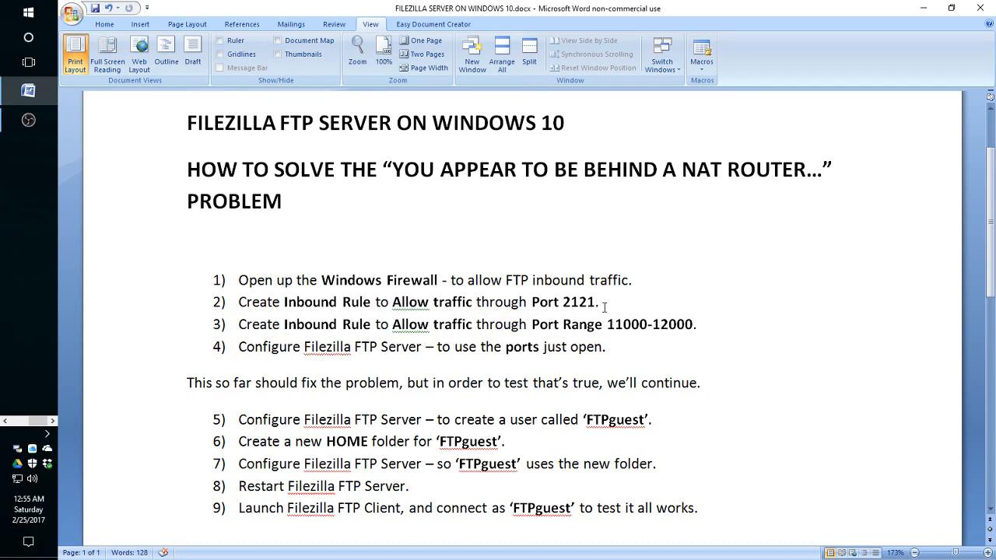
pyautogui.moveTo(604, 303)
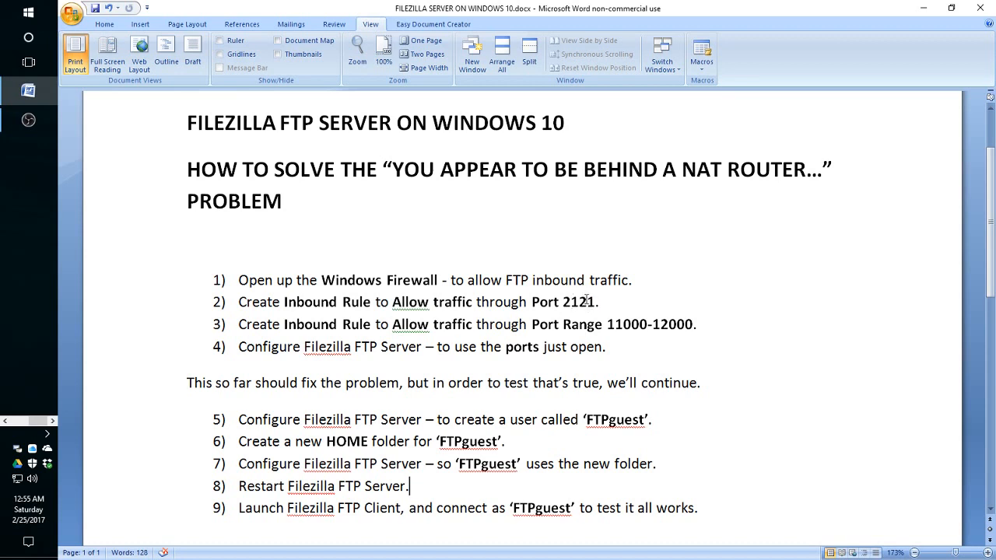
pyautogui.moveTo(607, 302)
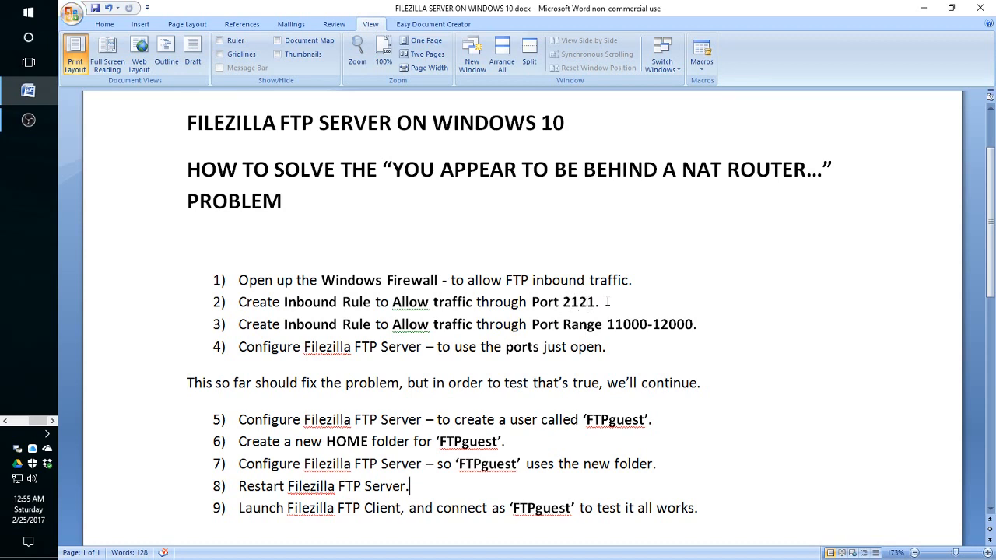
pyautogui.moveTo(666, 279)
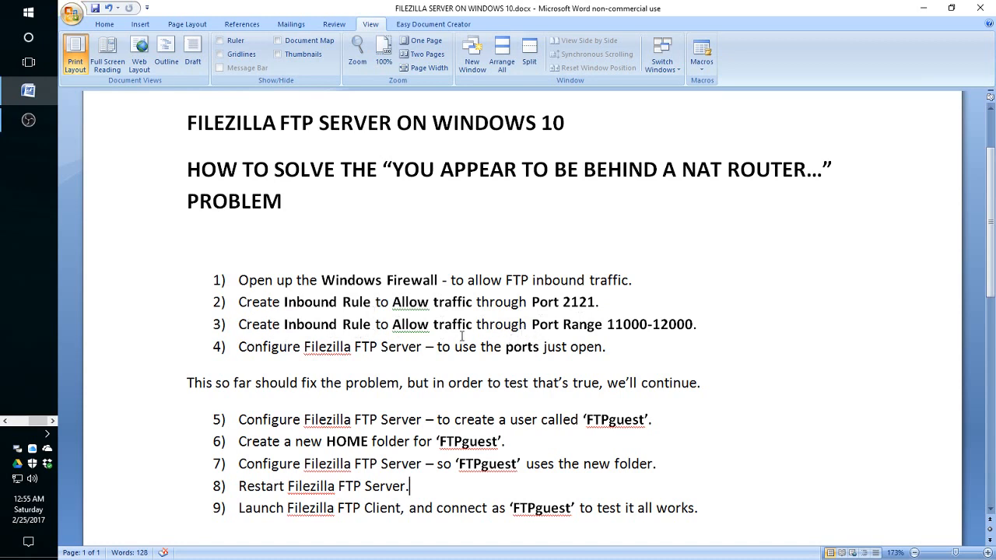
pyautogui.moveTo(603, 331)
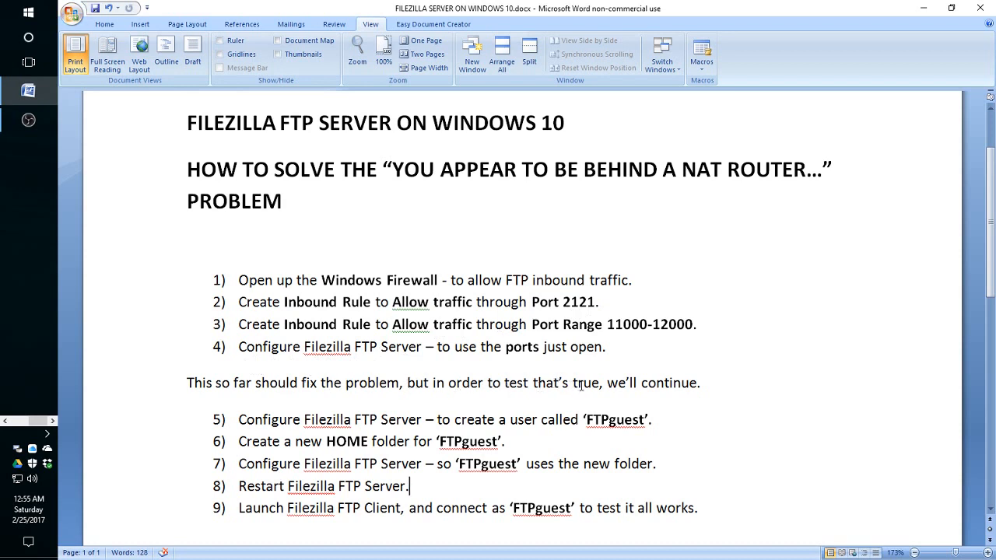
pyautogui.moveTo(704, 463)
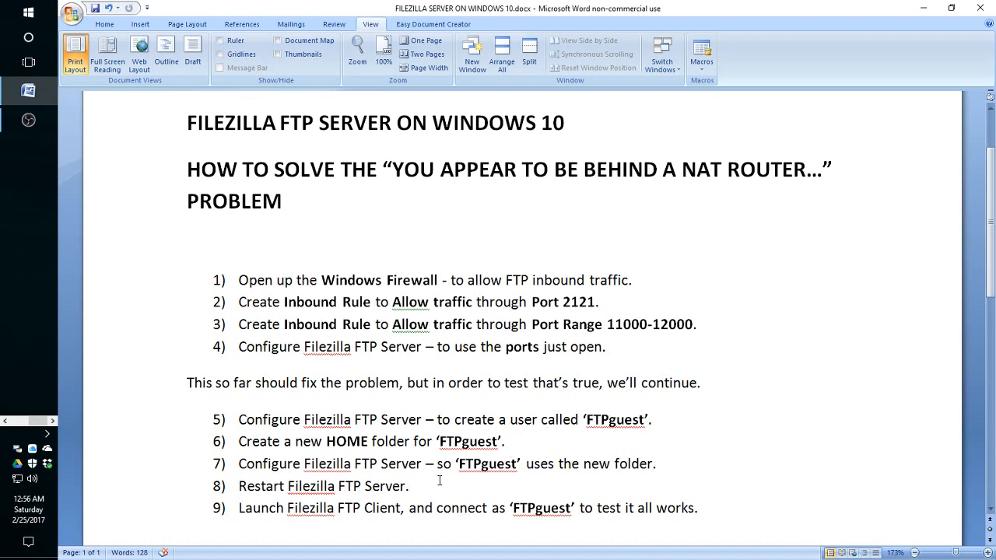
pyautogui.moveTo(339, 459)
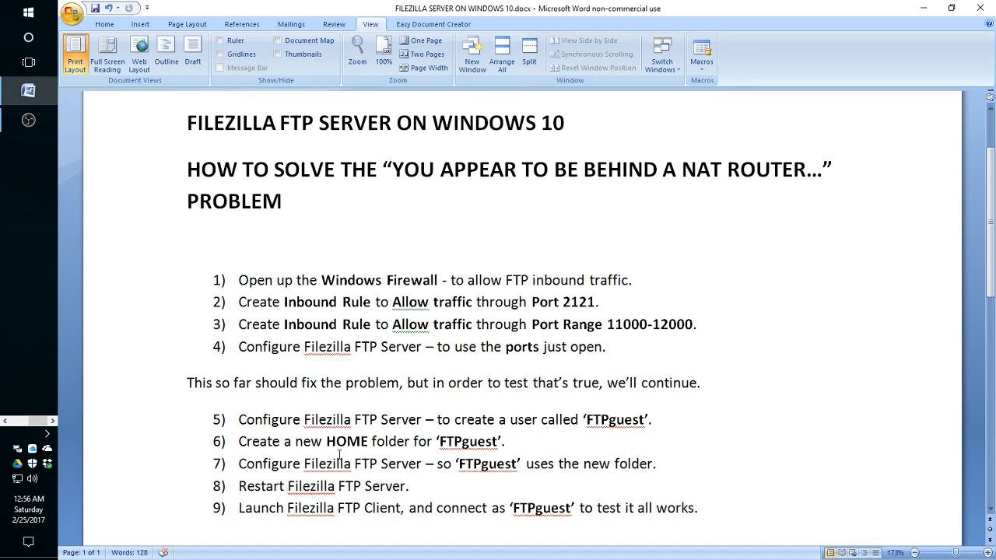
pyautogui.moveTo(423, 470)
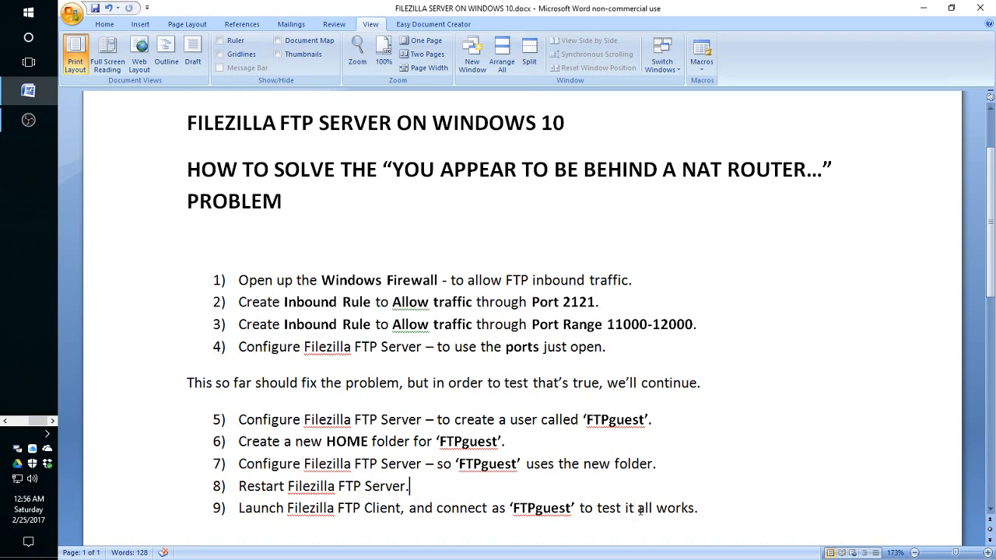
pyautogui.moveTo(248, 405)
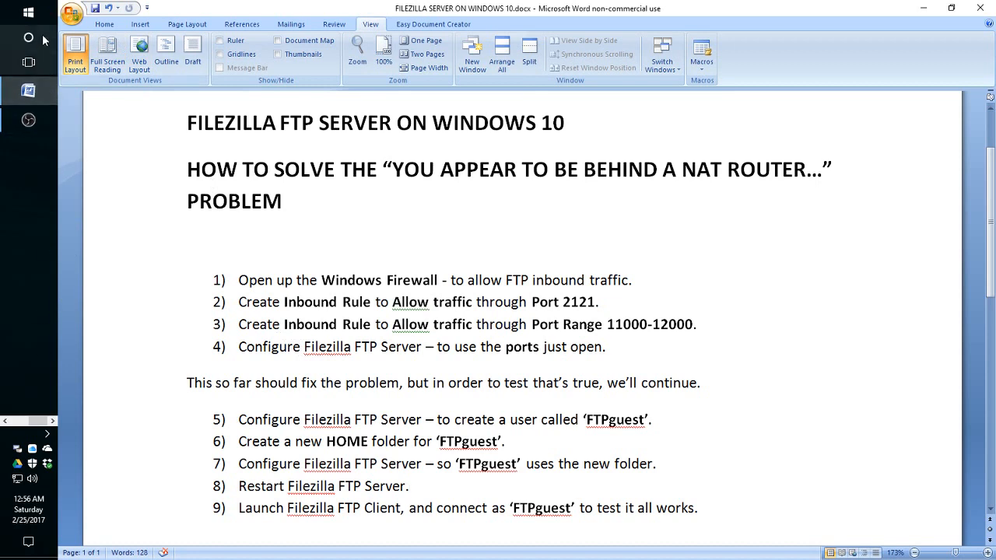
# Step: Open Windows Settings from Start and search for 'window'
pyautogui.click(27, 14)
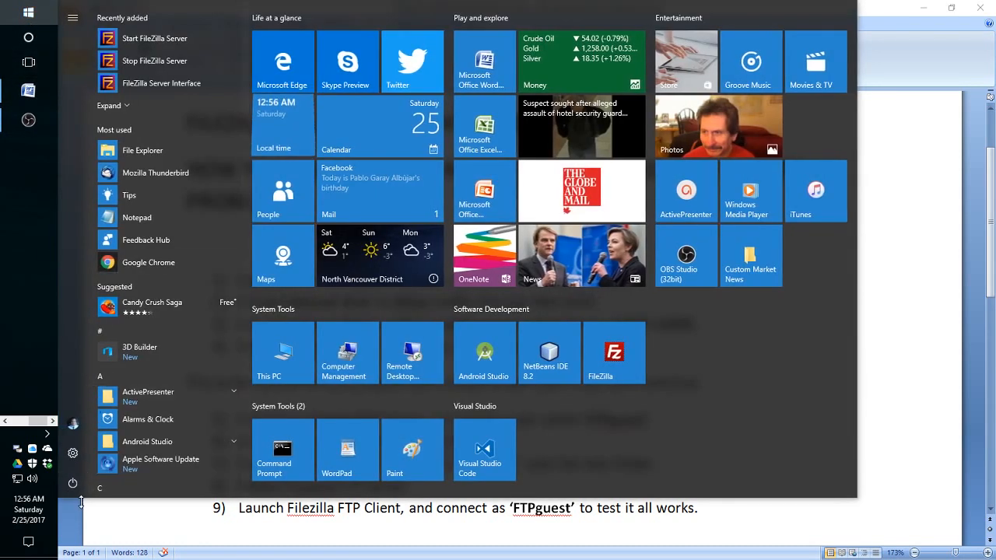
pyautogui.click(73, 453)
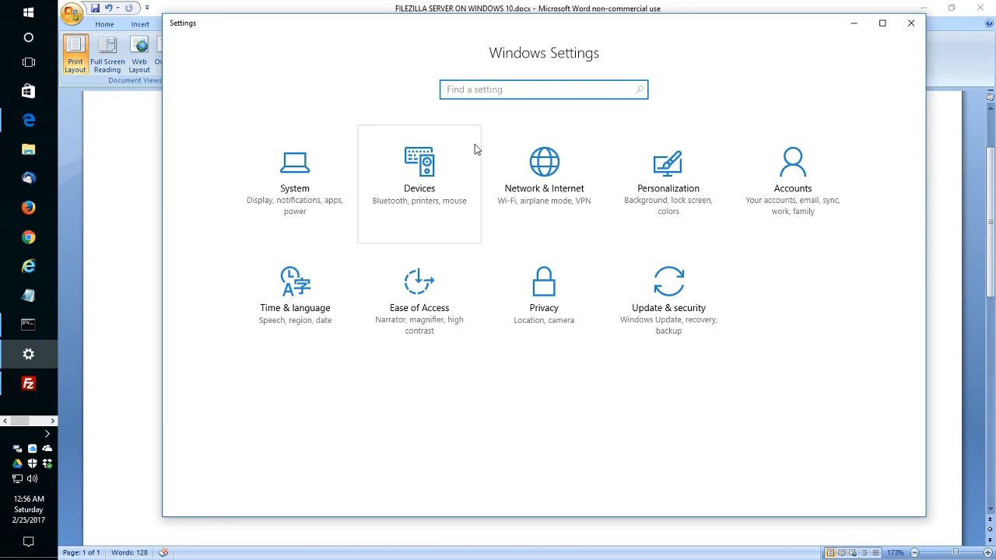
pyautogui.write('window')
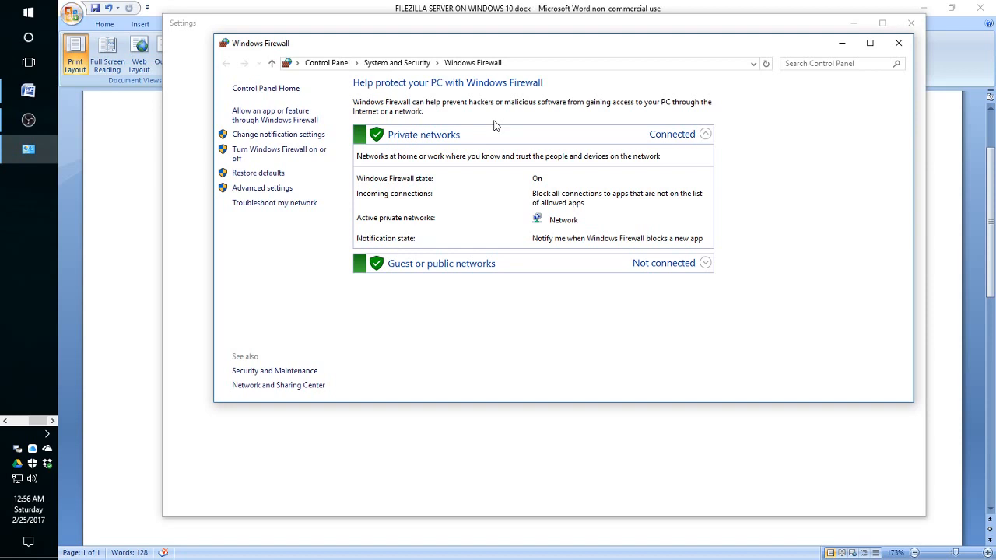
pyautogui.moveTo(268, 194)
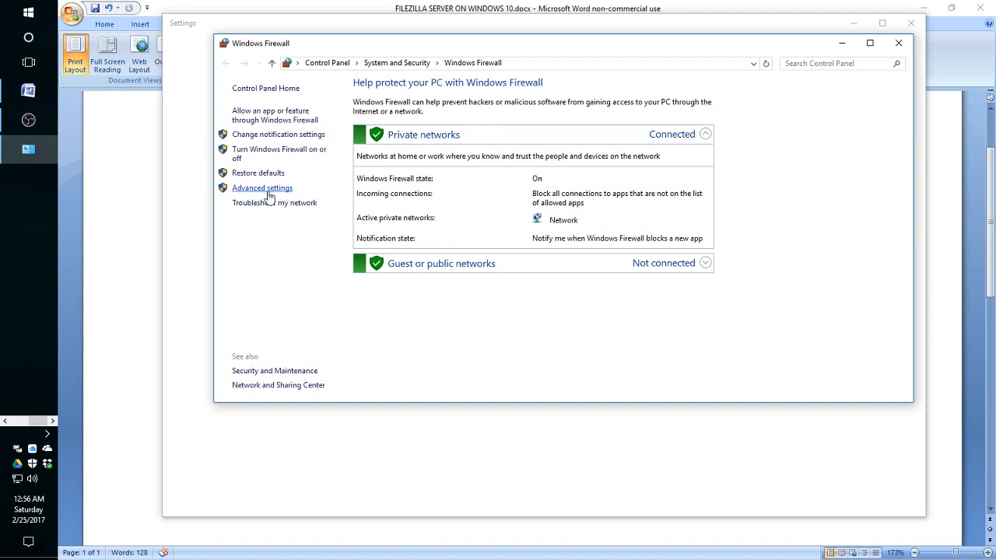
# Step: Open Advanced settings and scroll through the existing Inbound Rules list
pyautogui.click(262, 188)
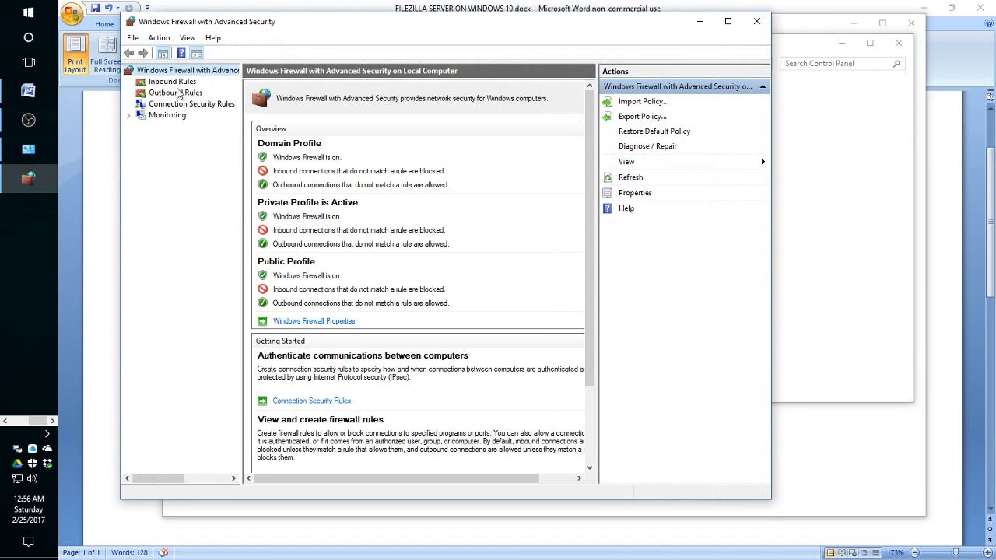
pyautogui.click(172, 82)
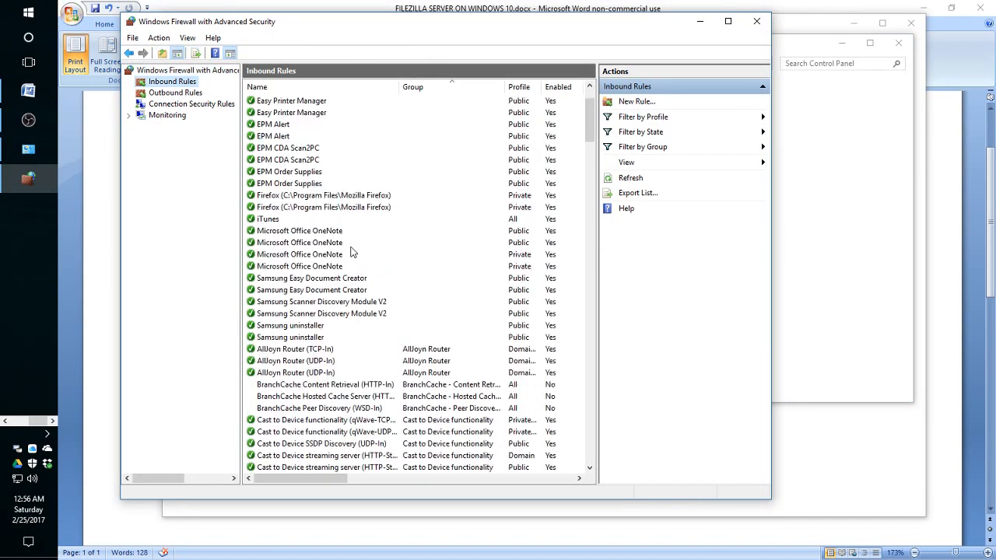
pyautogui.scroll(-3)
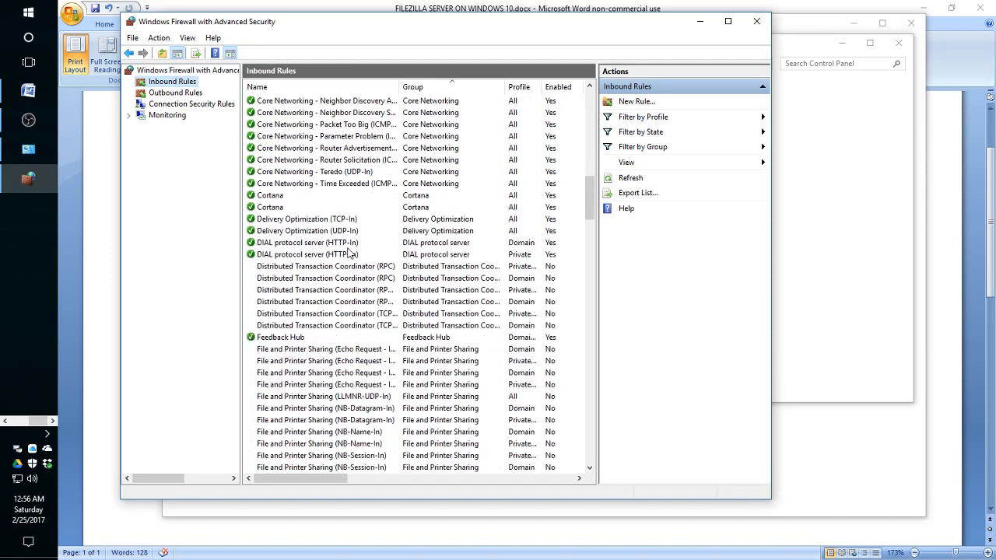
pyautogui.scroll(-3)
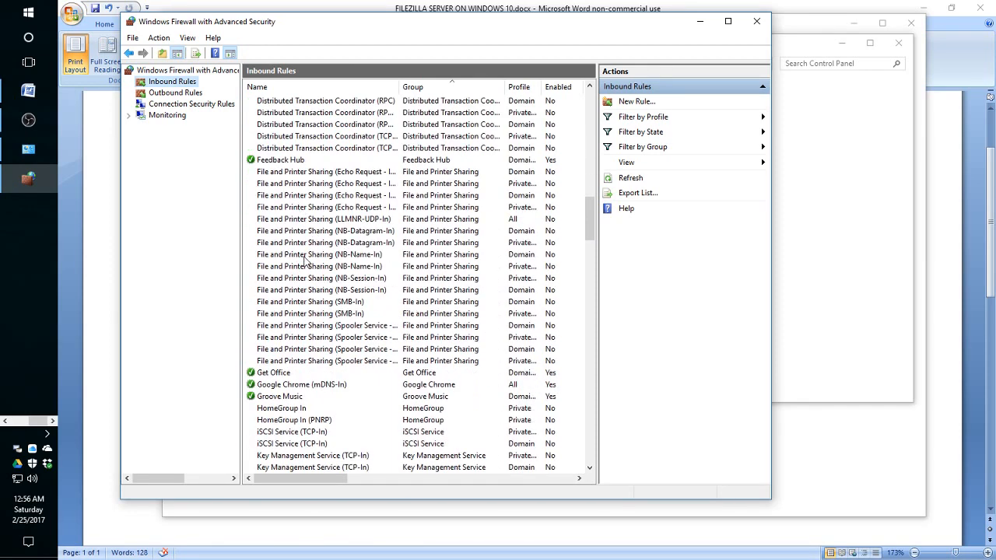
pyautogui.scroll(-3)
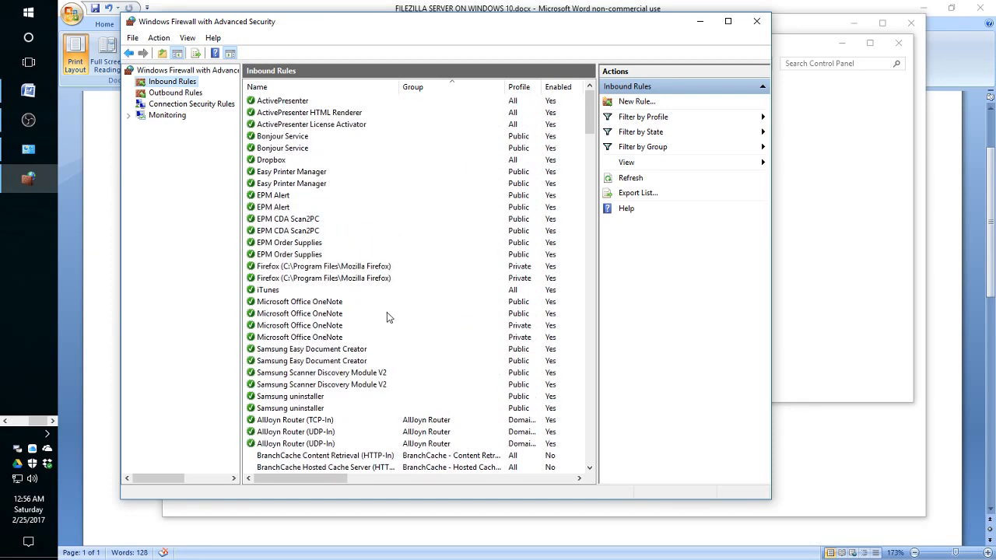
pyautogui.scroll(-3)
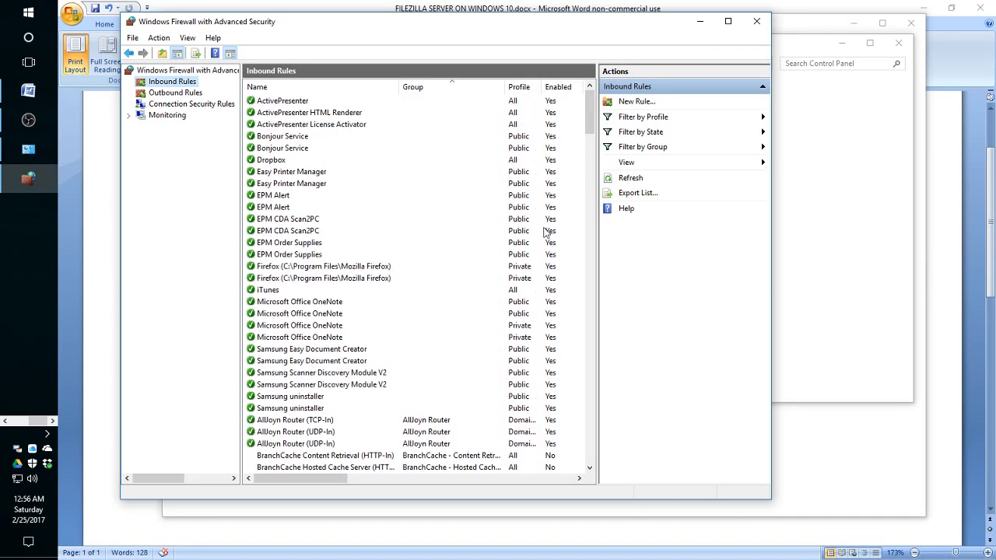
pyautogui.moveTo(642, 106)
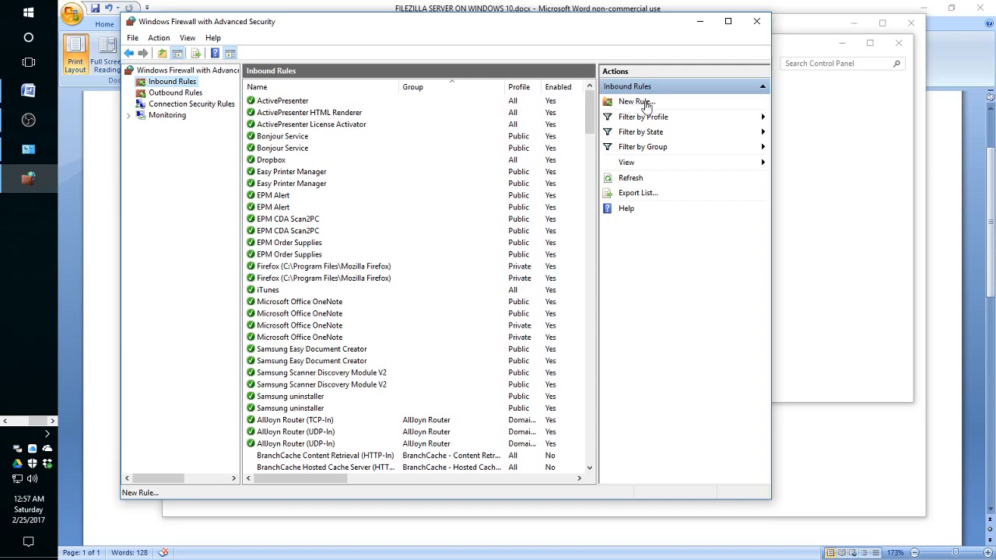
# Step: Create a new inbound Port rule for TCP 2121, allowing connections on all profiles
pyautogui.click(636, 101)
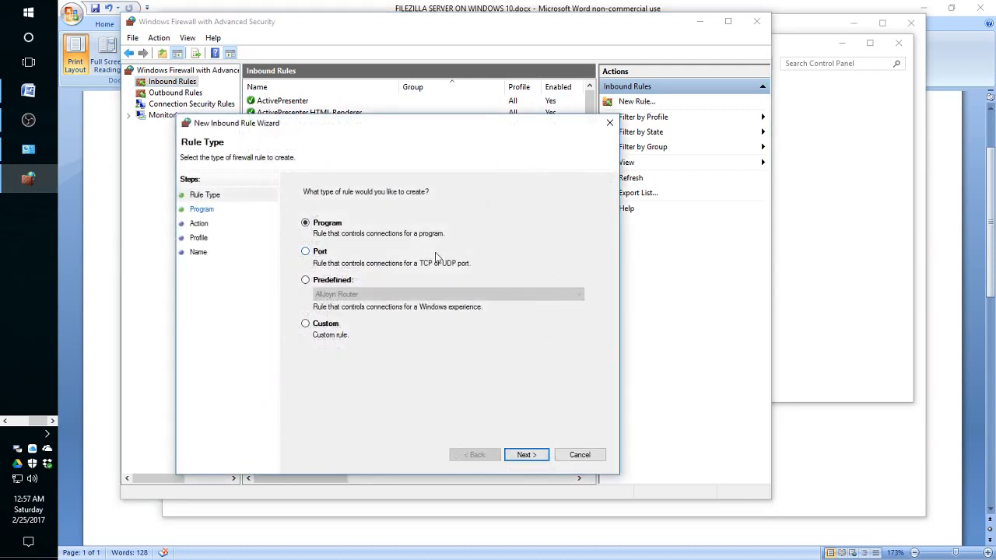
pyautogui.click(305, 251)
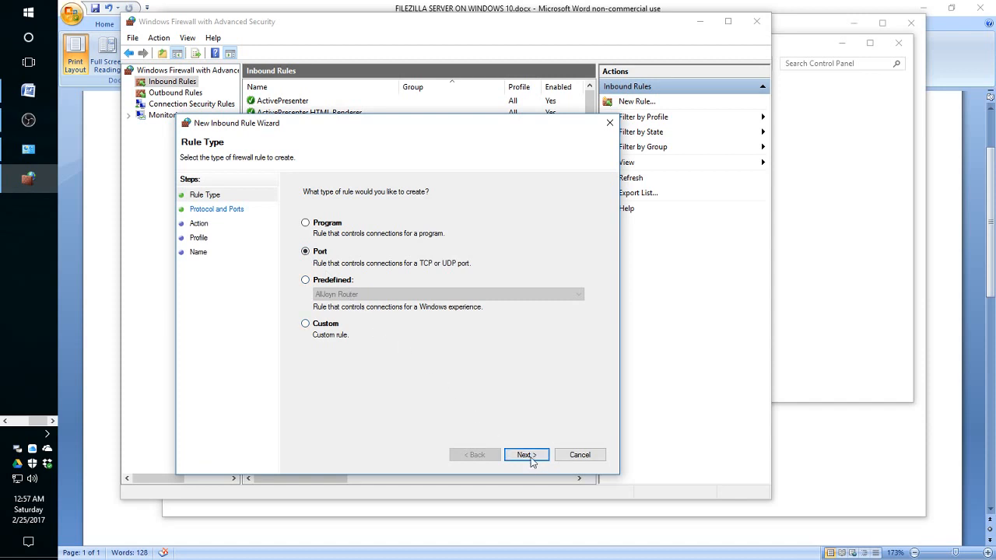
pyautogui.click(528, 454)
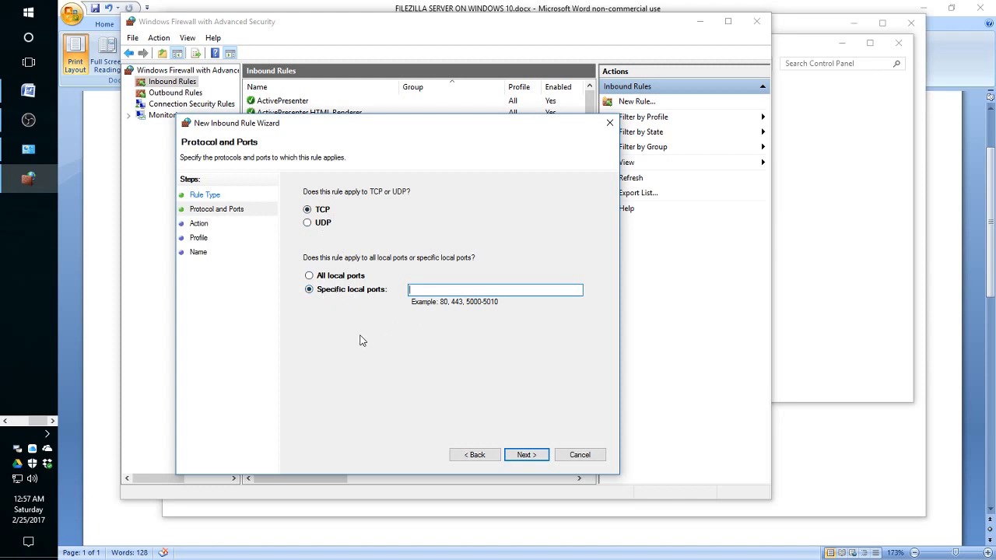
pyautogui.write('2121')
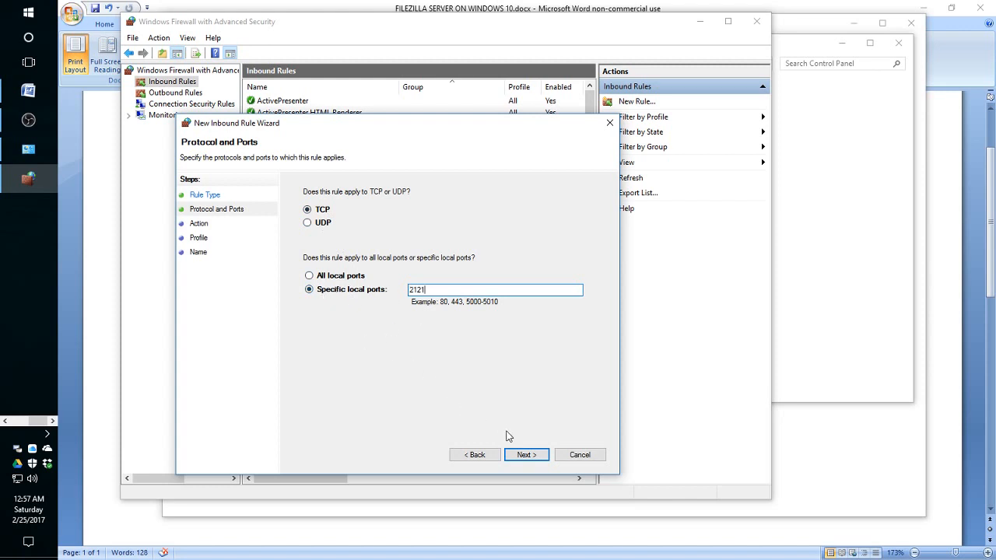
pyautogui.click(527, 455)
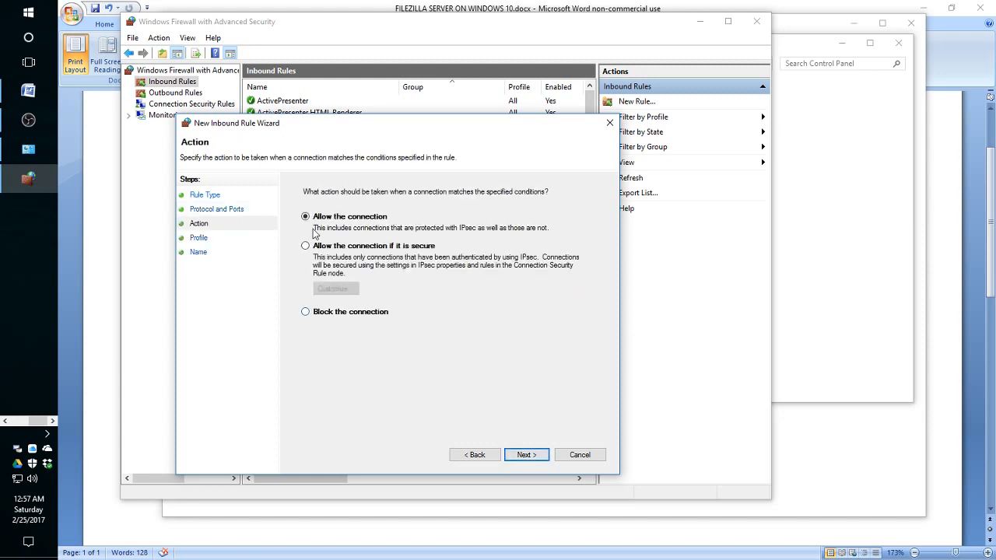
pyautogui.click(526, 455)
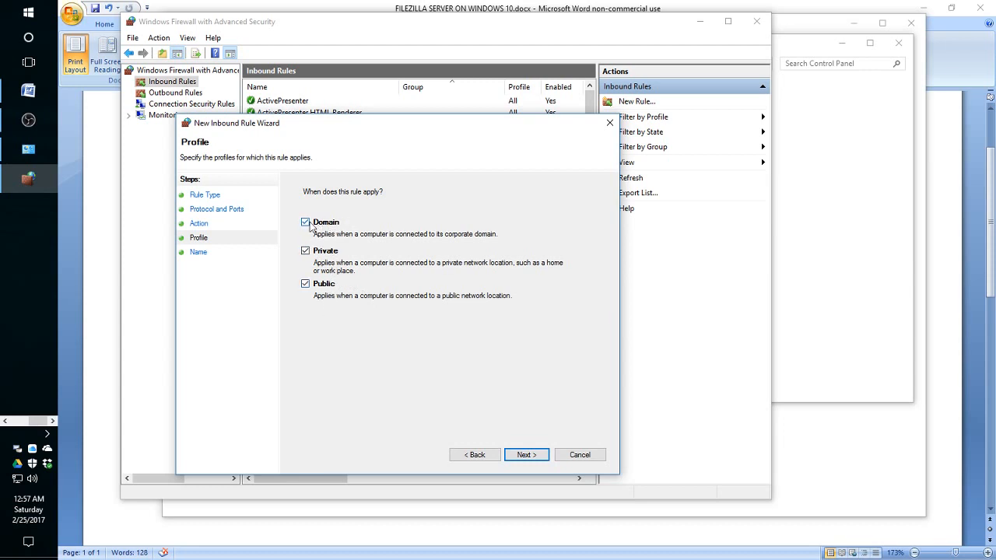
pyautogui.moveTo(348, 239)
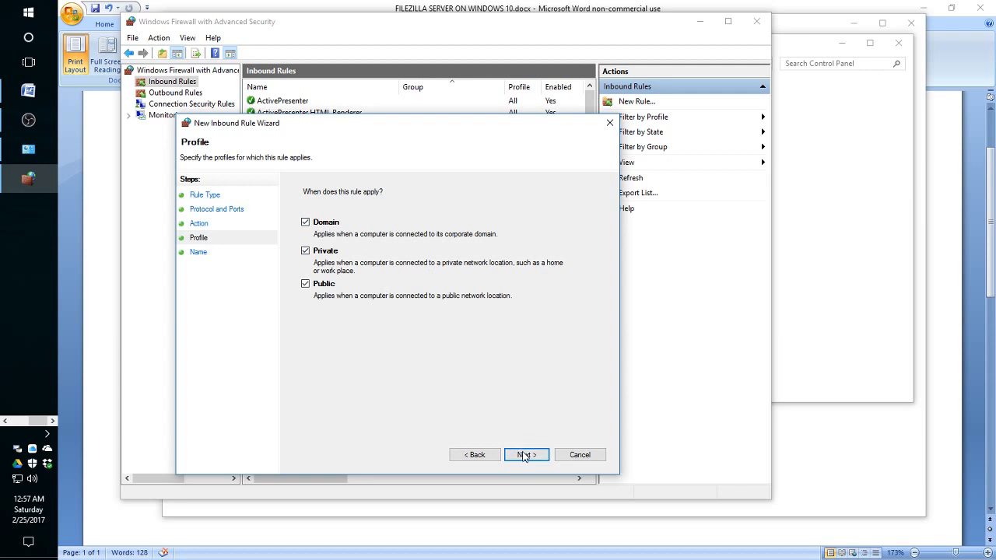
pyautogui.click(527, 454)
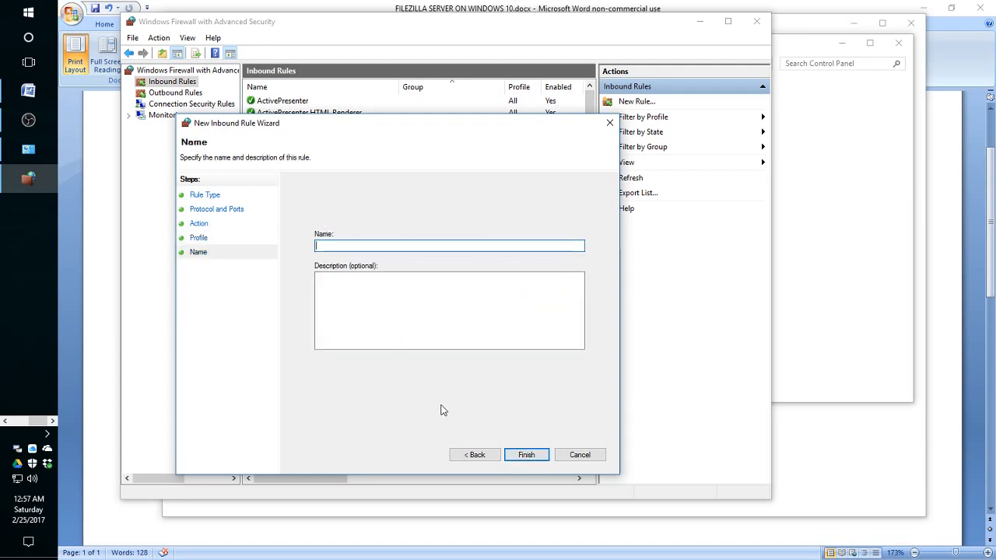
# Step: Name the rule 'FTP Server (Filezilla main port)' and finish the wizard
pyautogui.write('FTP')
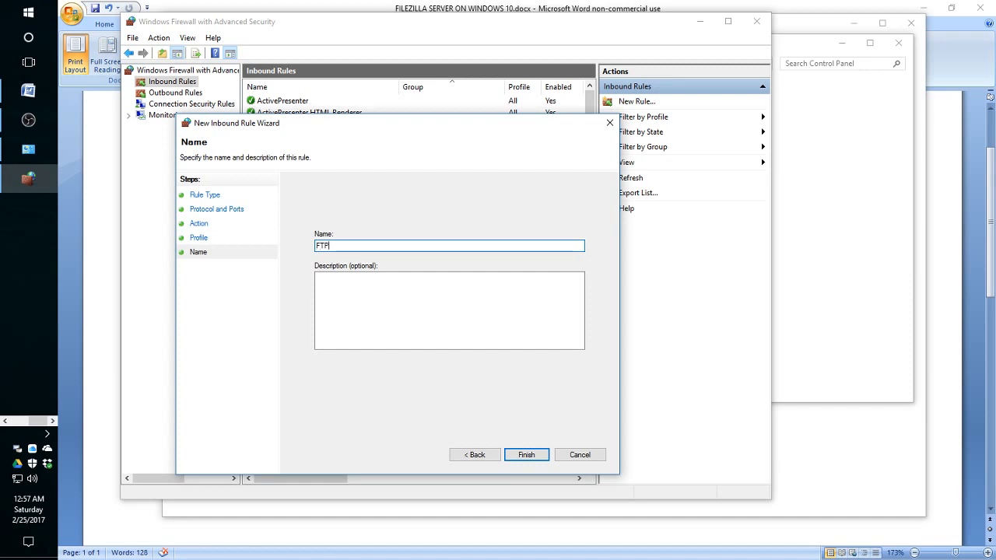
pyautogui.write('Server')
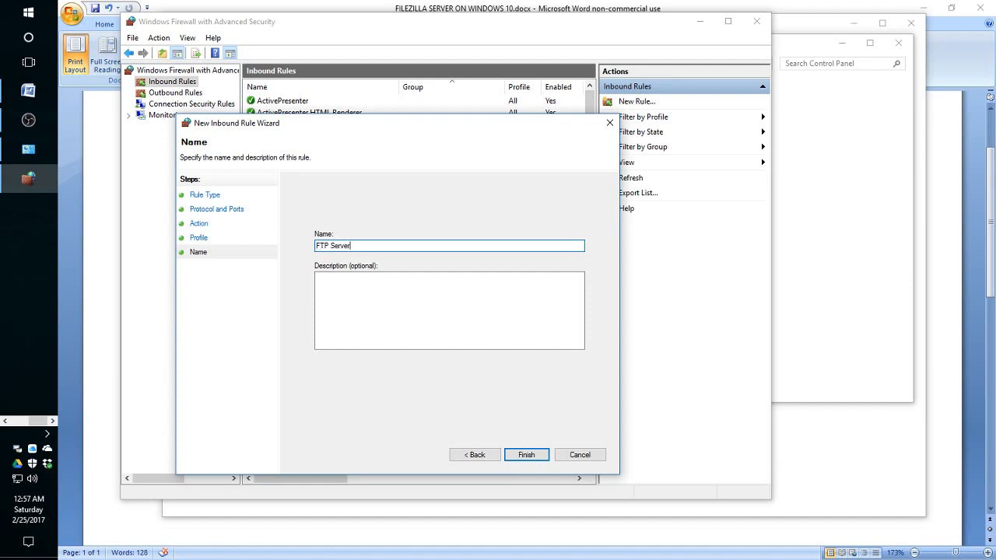
pyautogui.write('(')
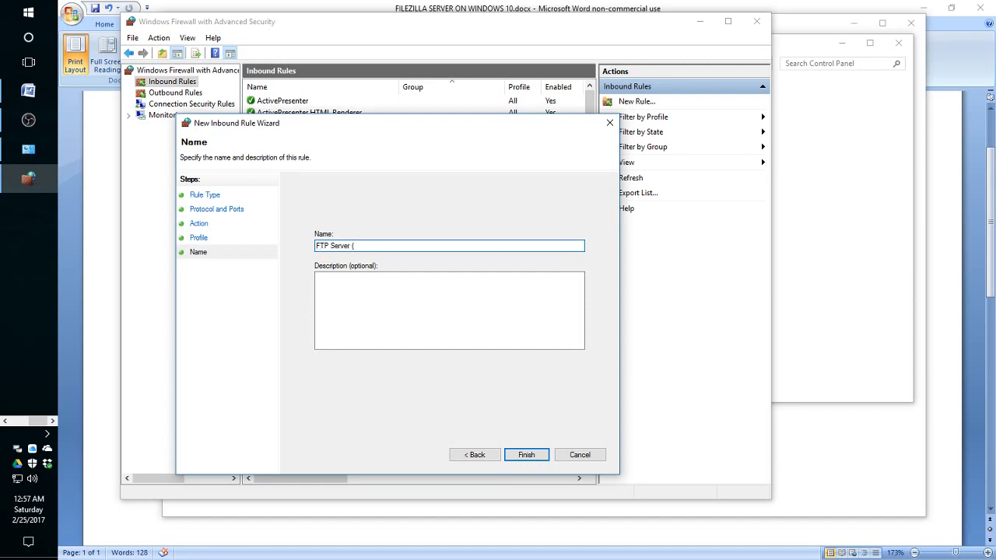
pyautogui.write('Filezil')
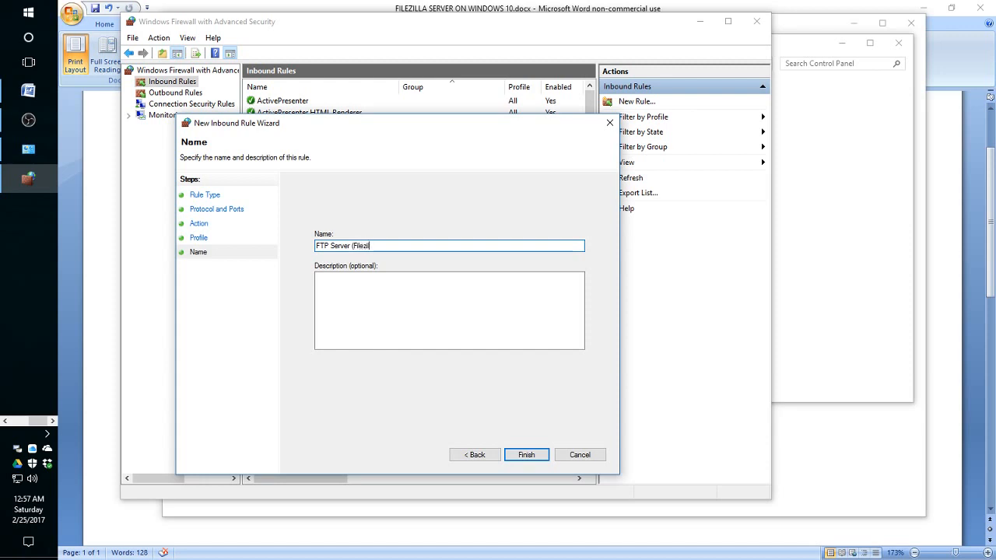
pyautogui.write('a')
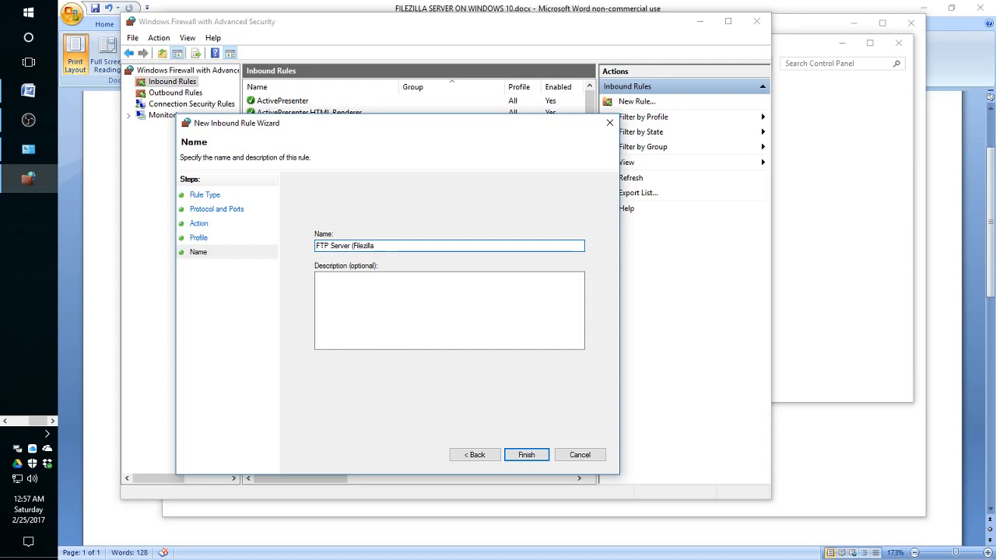
pyautogui.write('main por')
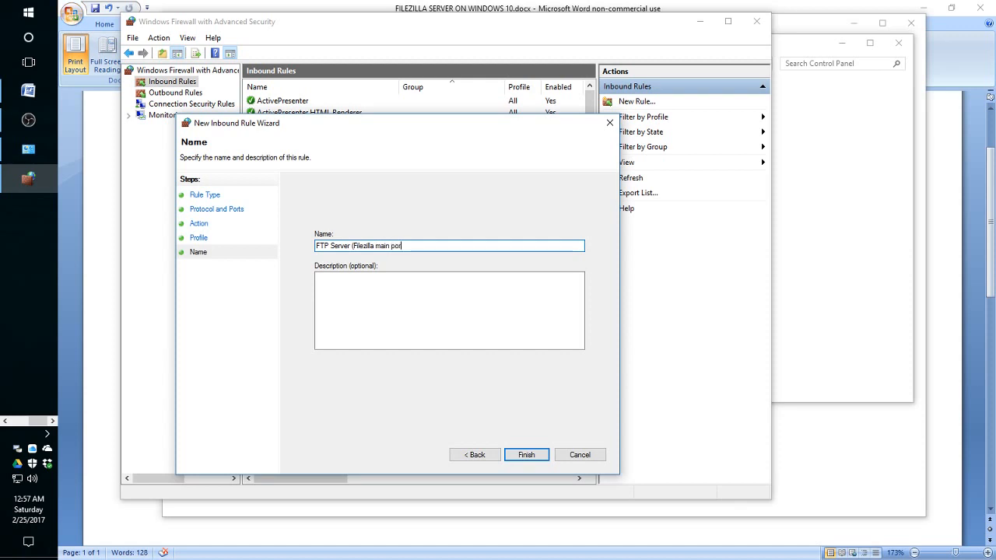
pyautogui.write(')')
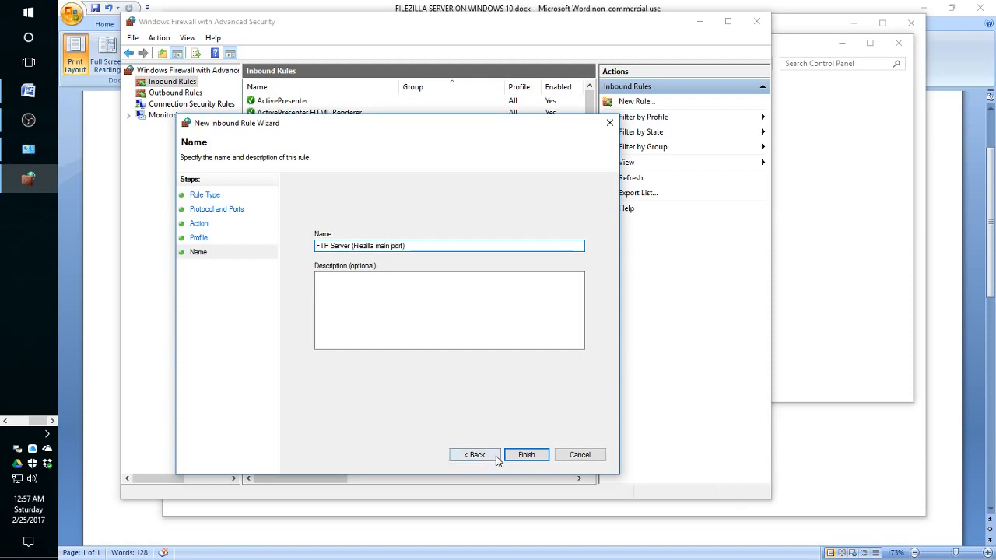
pyautogui.click(527, 454)
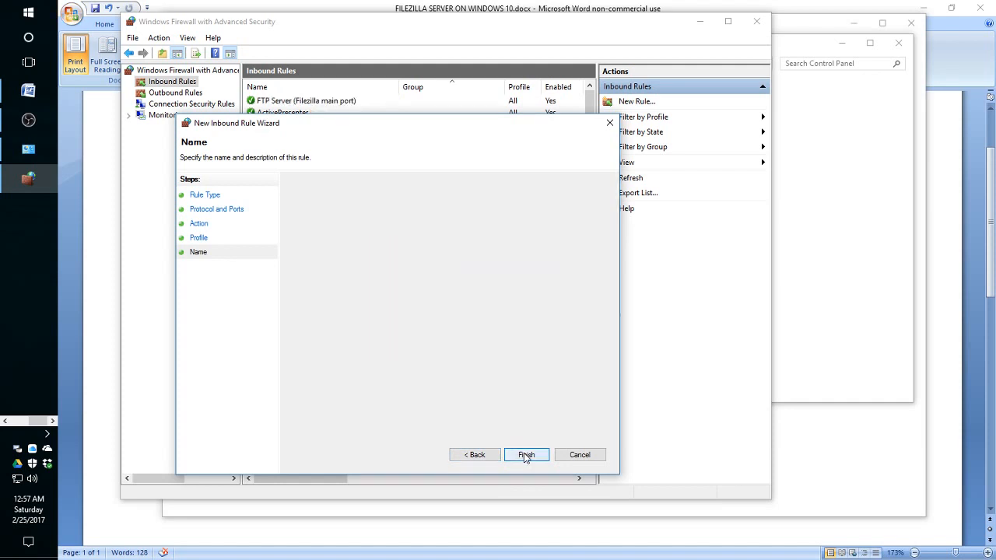
# Step: Complete the main port rule and launch a second New Inbound Rule wizard
pyautogui.click(527, 454)
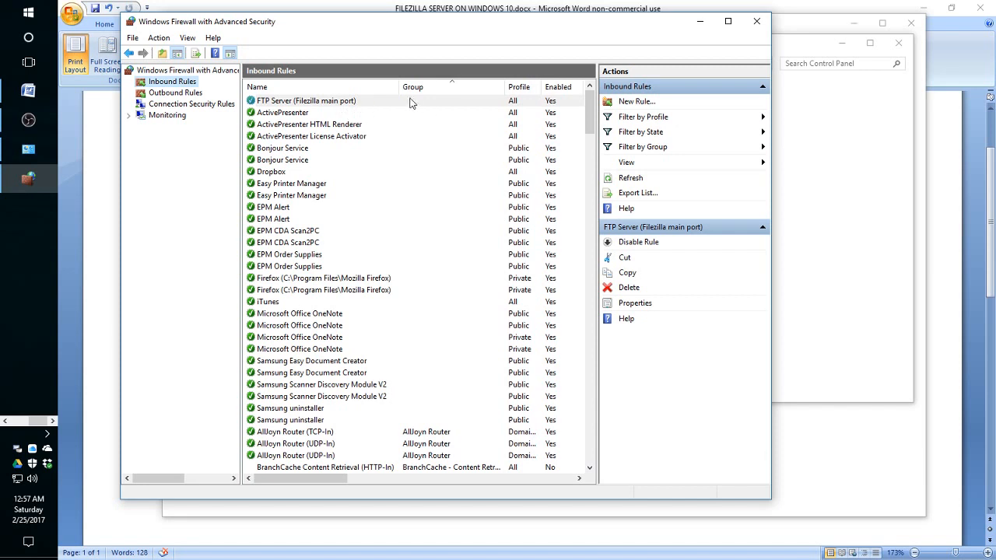
pyautogui.moveTo(404, 173)
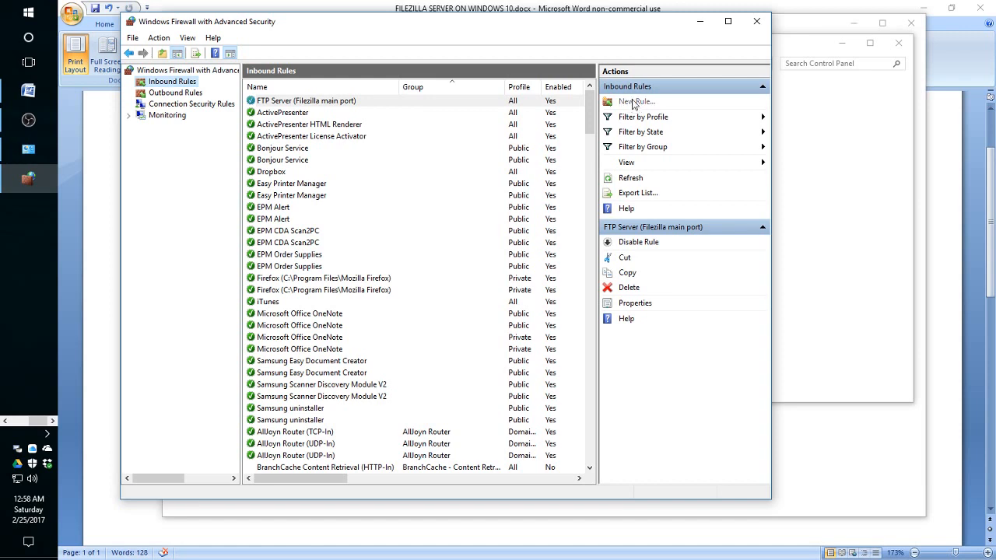
pyautogui.click(635, 101)
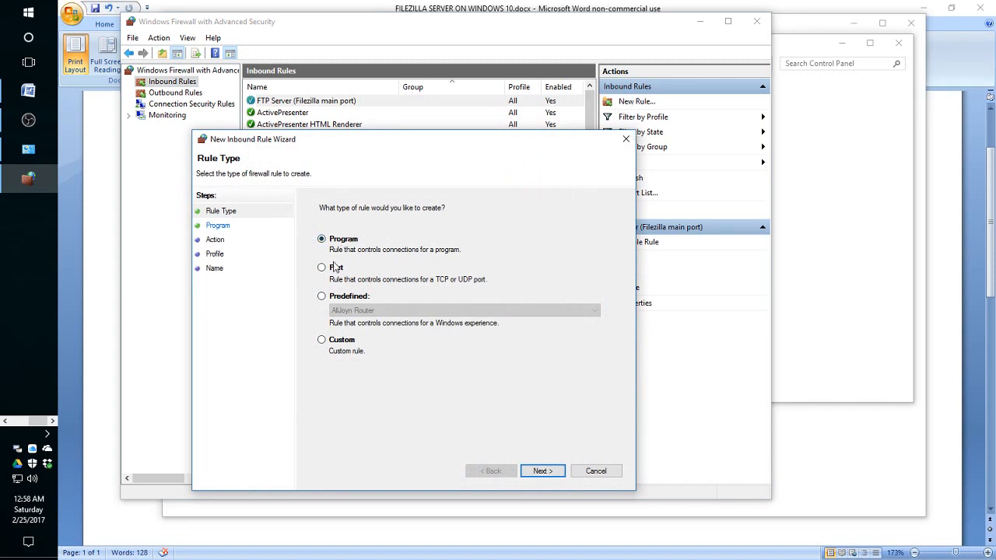
pyautogui.click(542, 471)
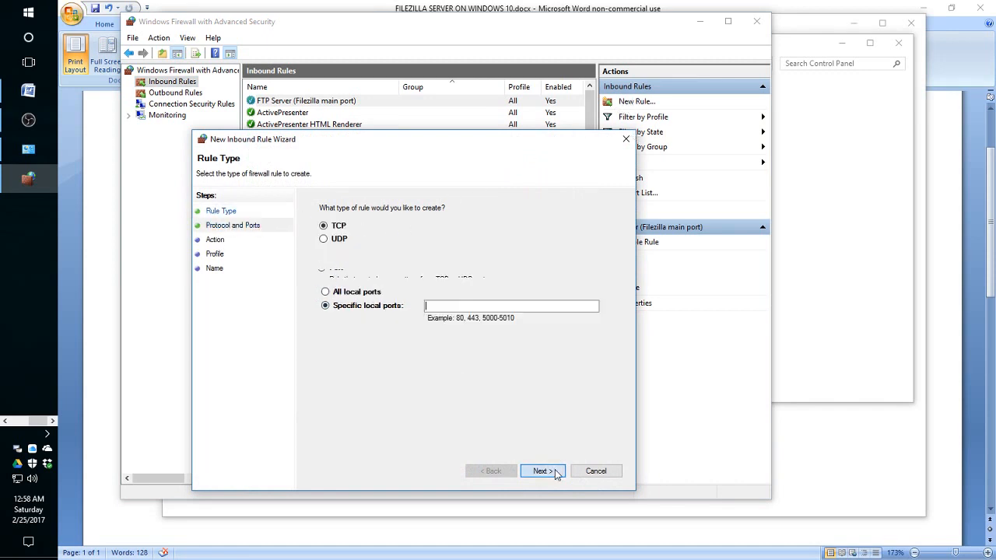
pyautogui.click(547, 470)
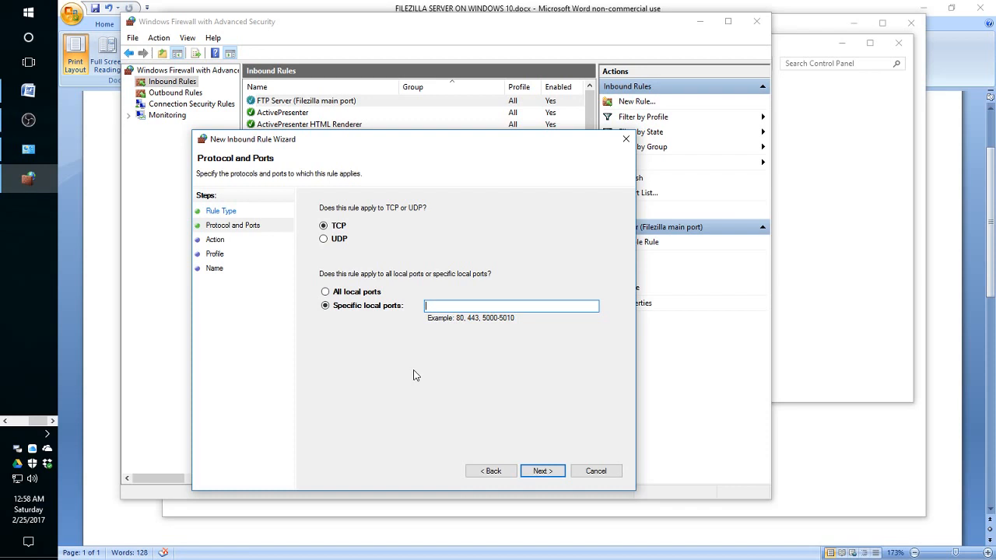
pyautogui.write('11000')
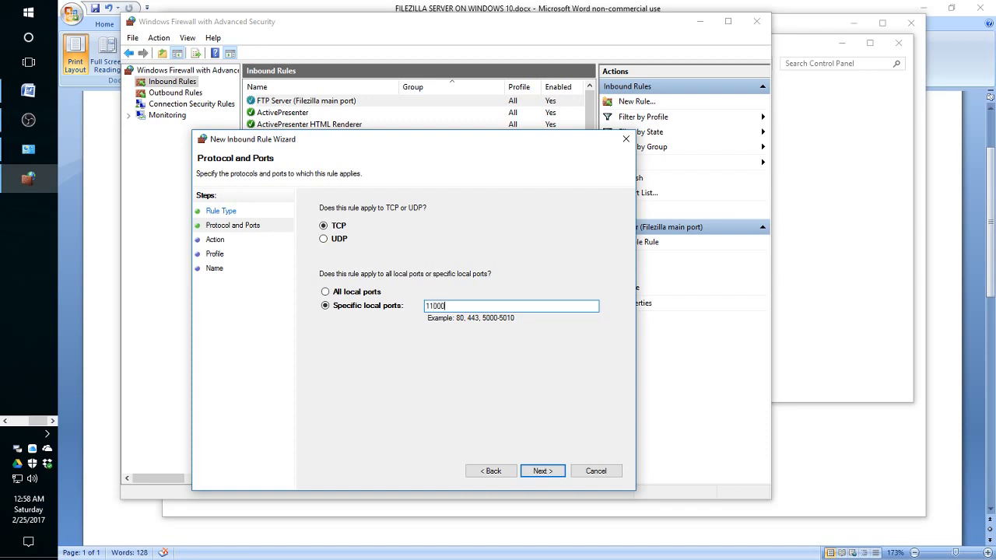
pyautogui.write('-12000')
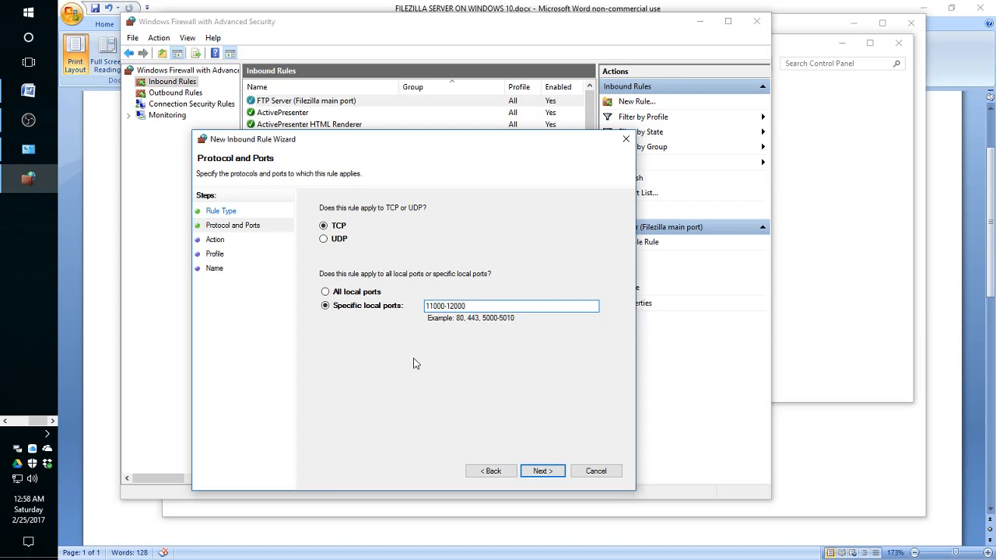
pyautogui.click(544, 471)
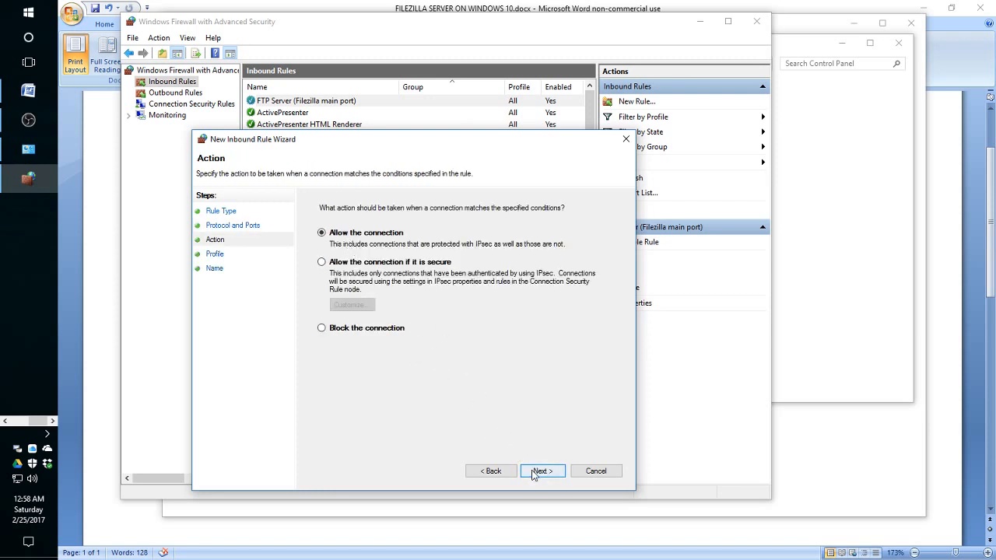
pyautogui.click(534, 471)
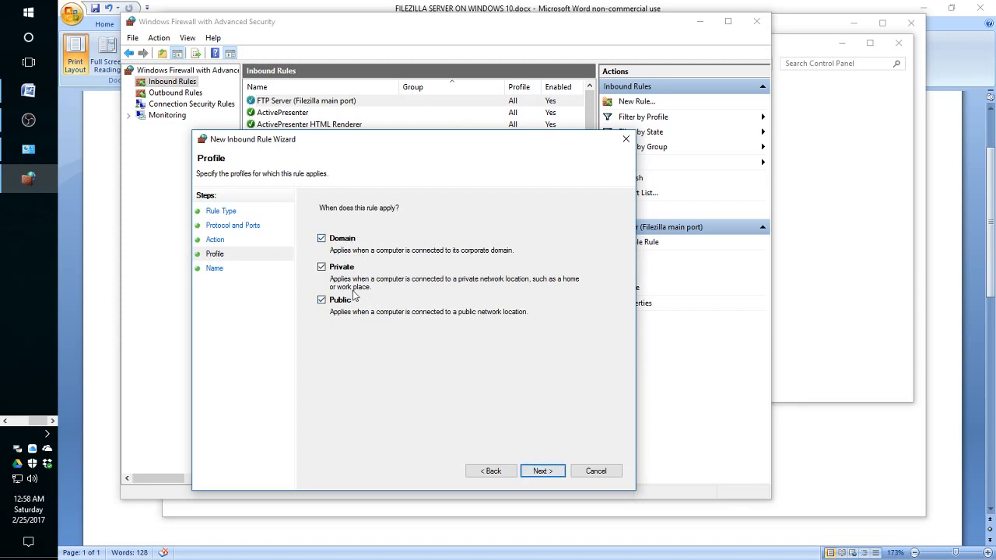
# Step: Keep all profiles, name the rule 'FTP Server (Filezilla port range)' and finish
pyautogui.click(543, 471)
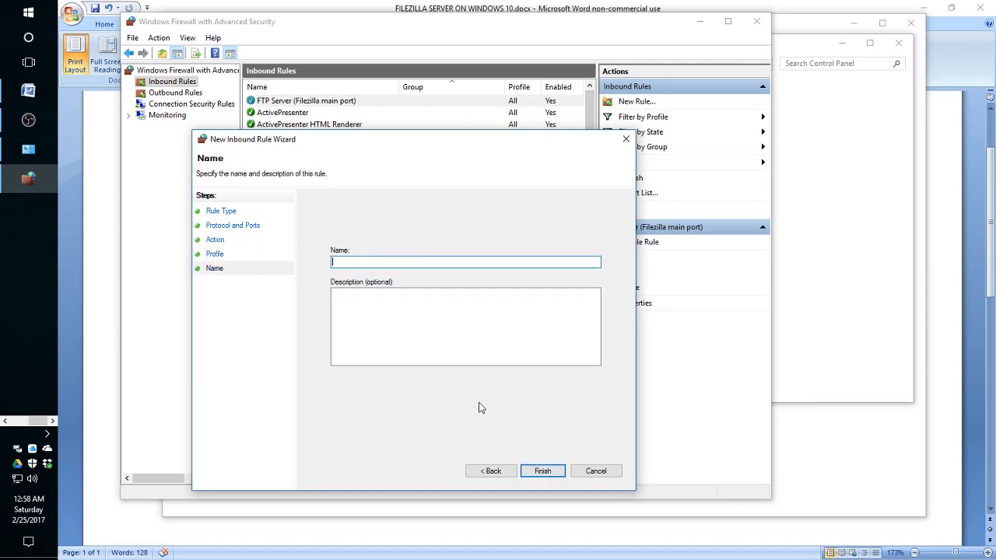
pyautogui.write('F')
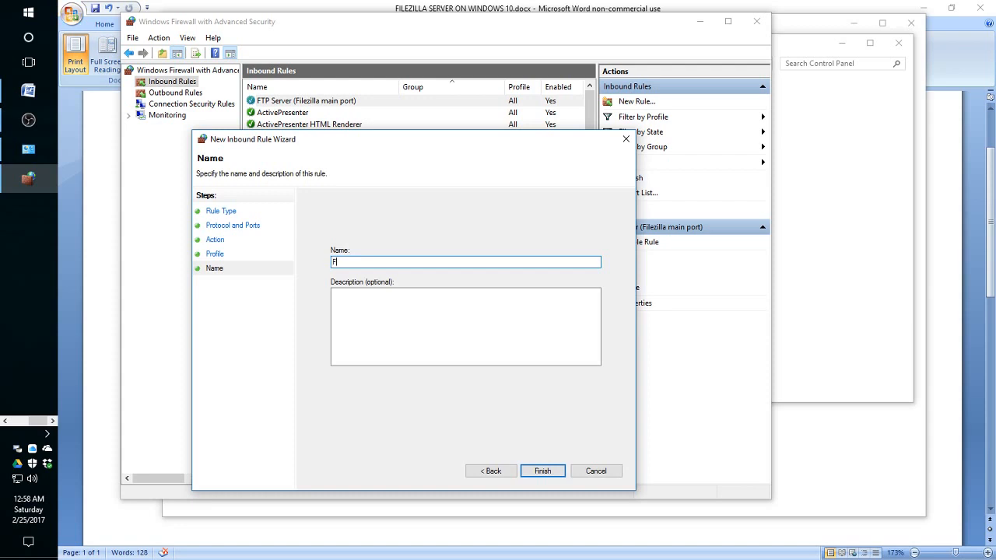
pyautogui.write('TP')
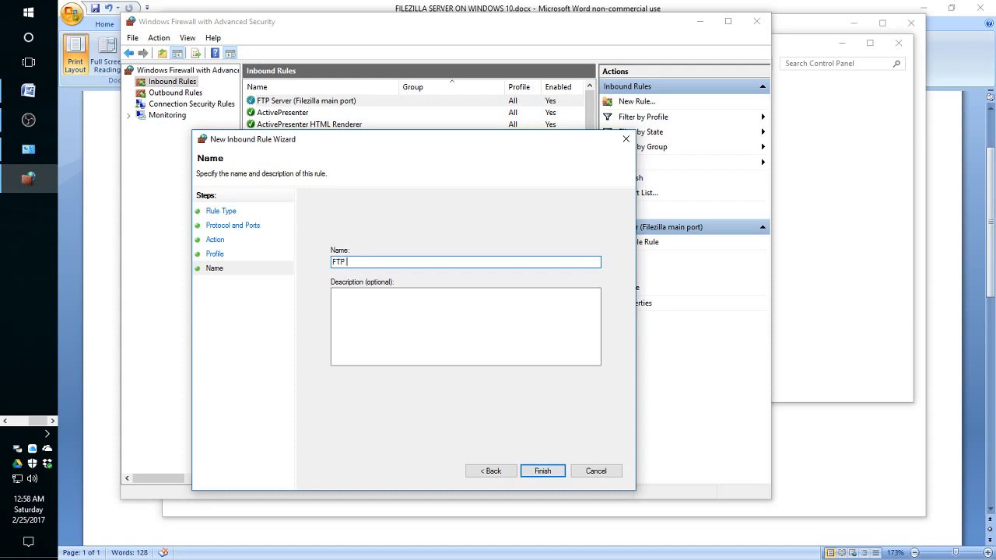
pyautogui.write('Server')
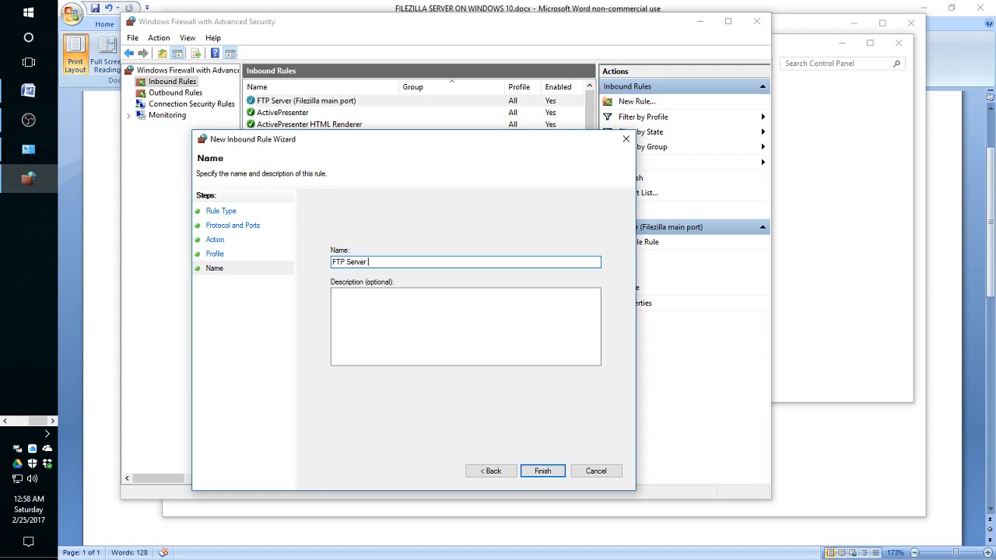
pyautogui.write('(Filezilla')
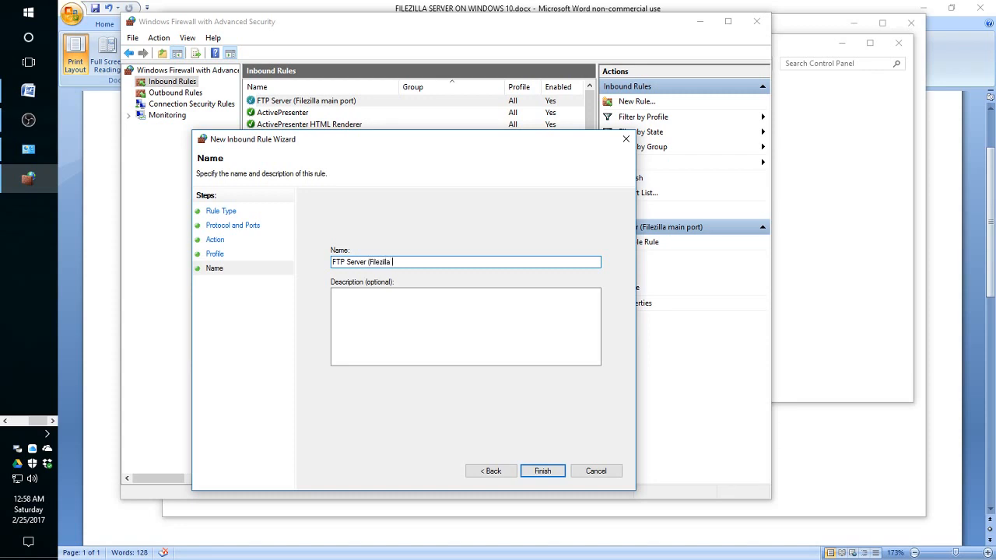
pyautogui.write('port range')
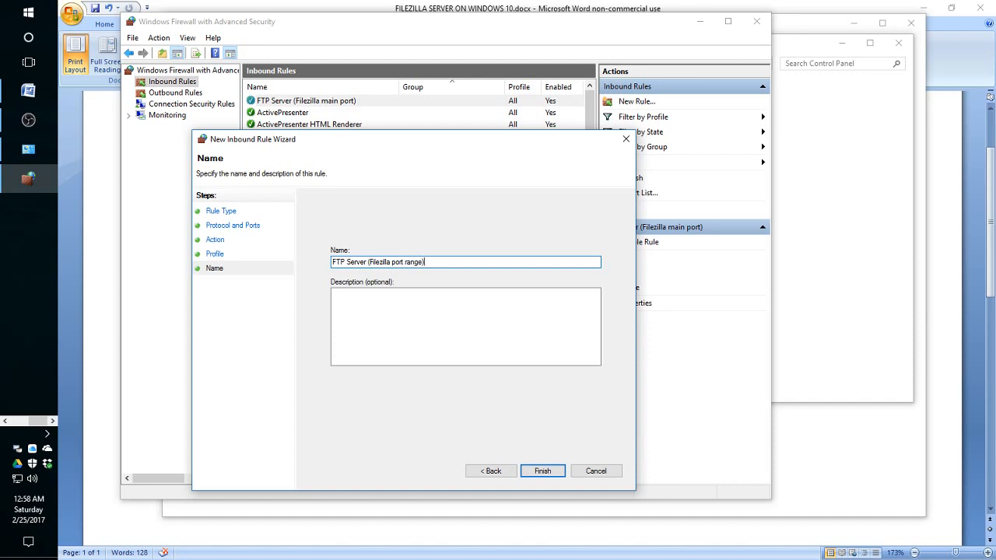
pyautogui.click(546, 470)
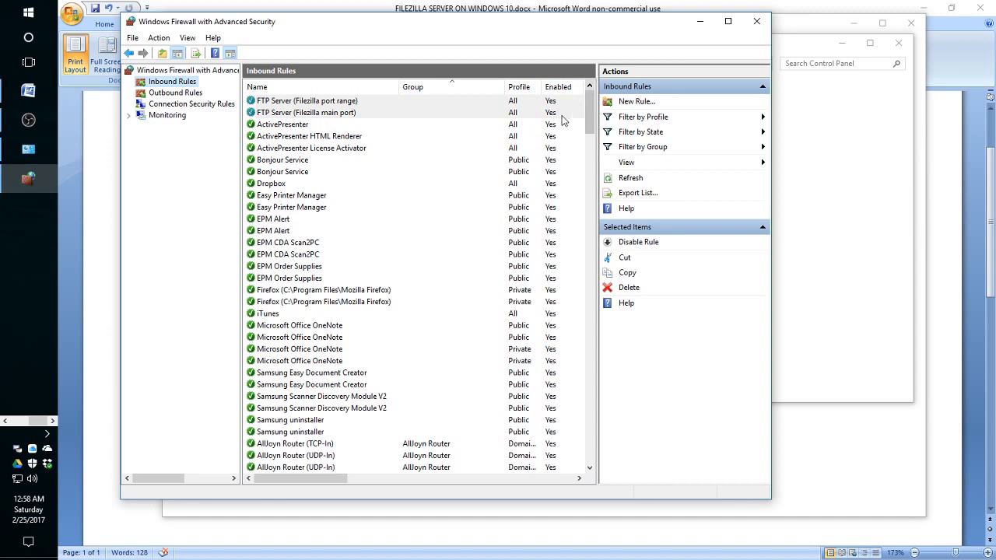
pyautogui.moveTo(311, 126)
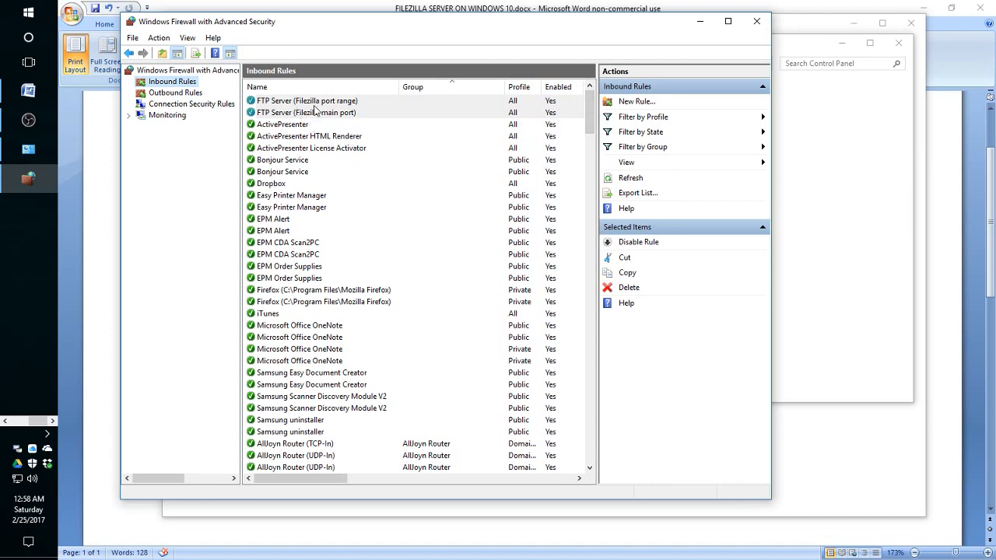
pyautogui.moveTo(389, 115)
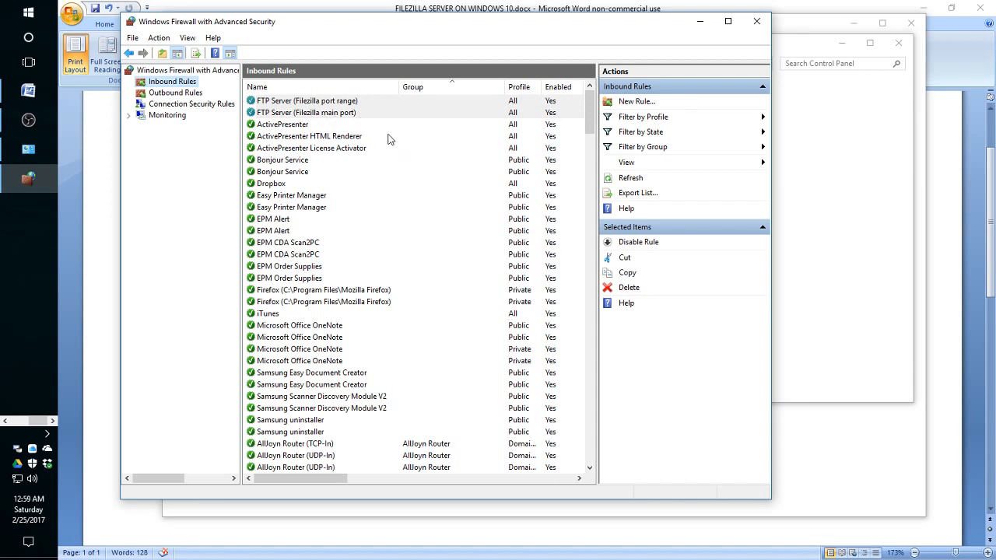
pyautogui.moveTo(444, 207)
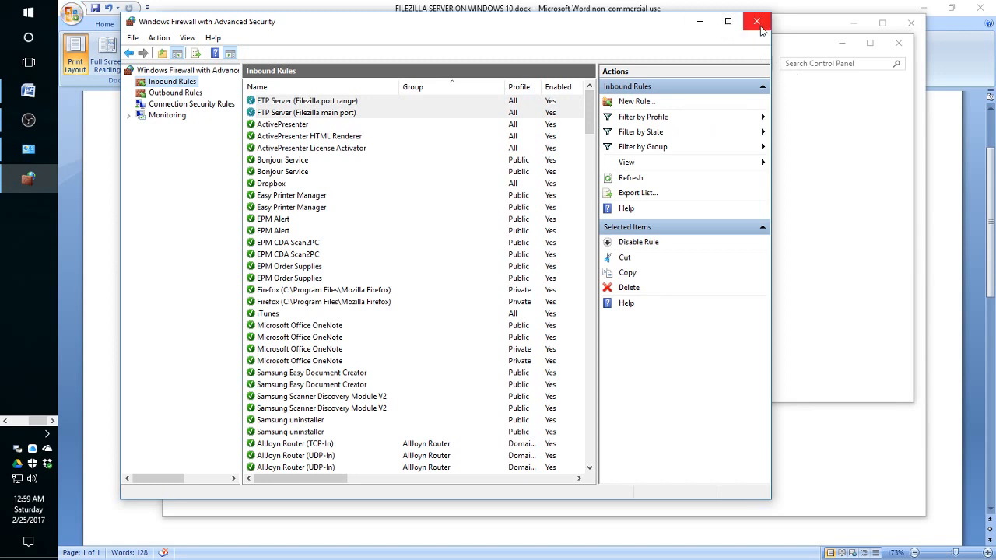
# Step: Close the advanced firewall and Windows Firewall windows to return to the Word checklist
pyautogui.click(757, 22)
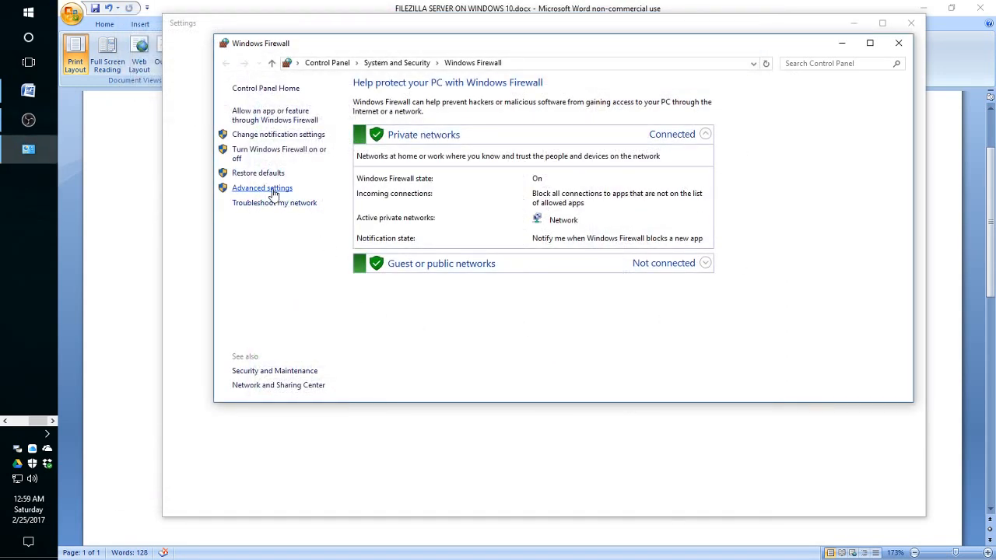
pyautogui.moveTo(266, 202)
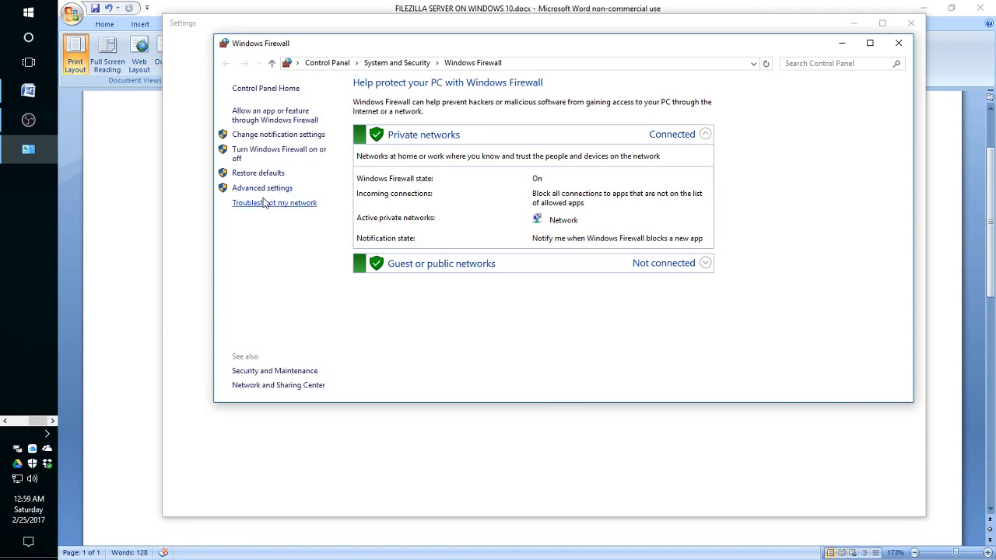
pyautogui.moveTo(859, 112)
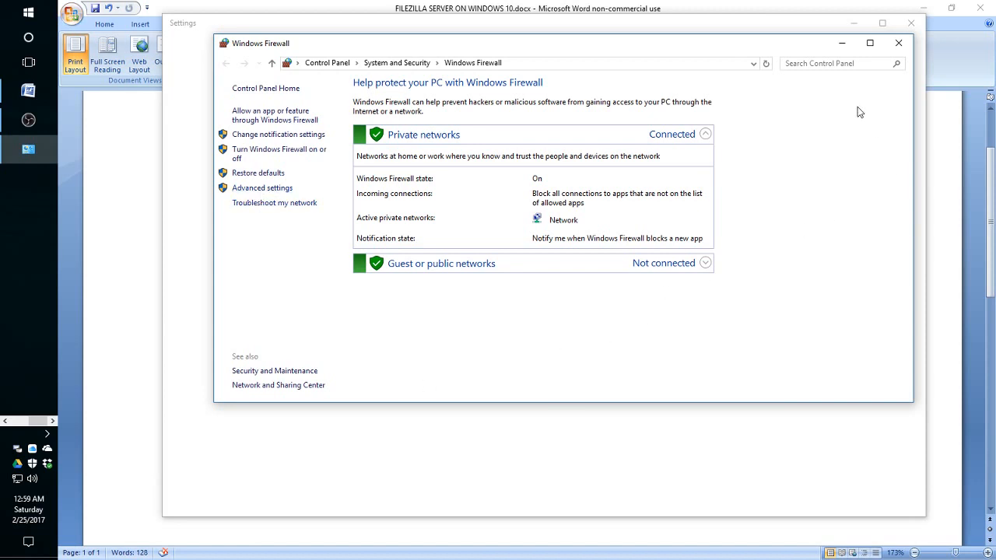
pyautogui.moveTo(842, 42)
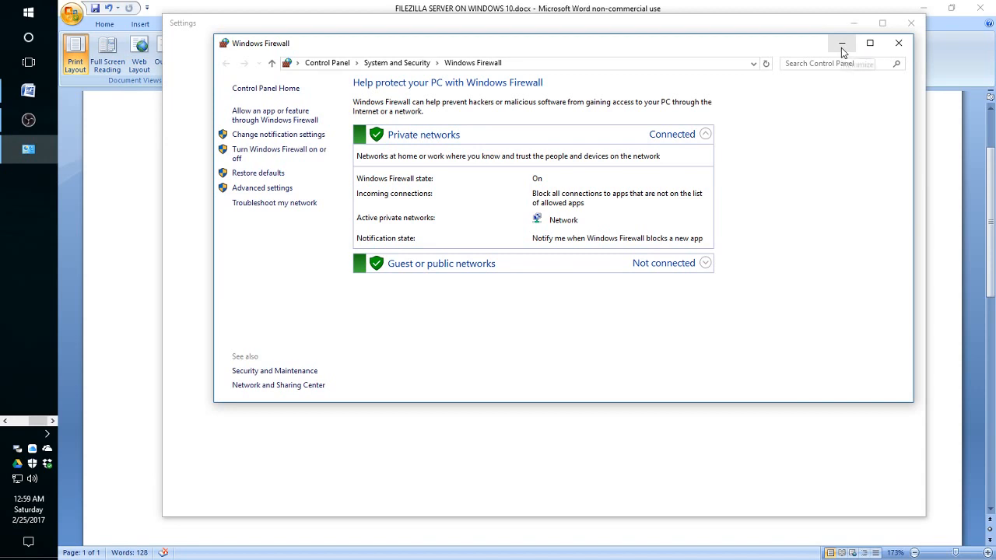
pyautogui.moveTo(840, 43)
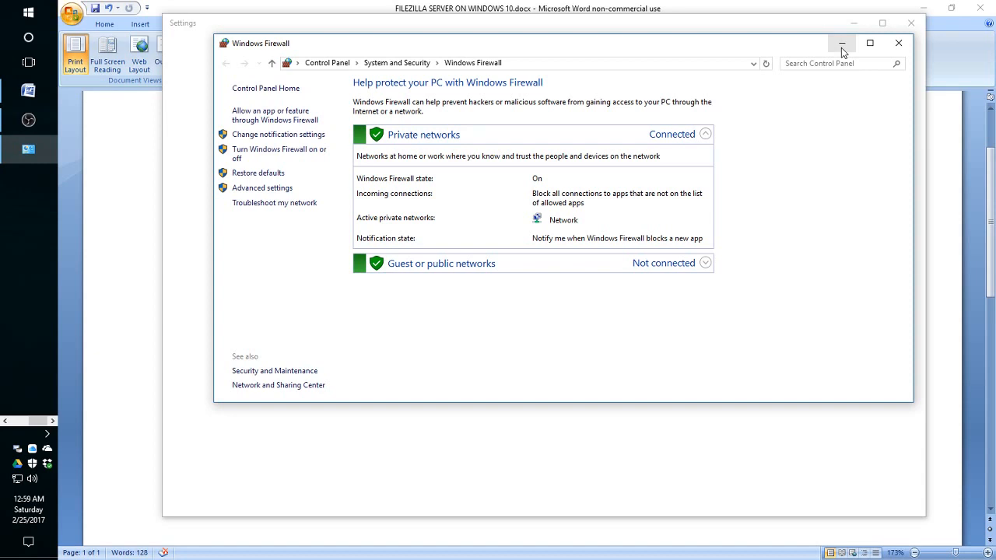
pyautogui.moveTo(894, 46)
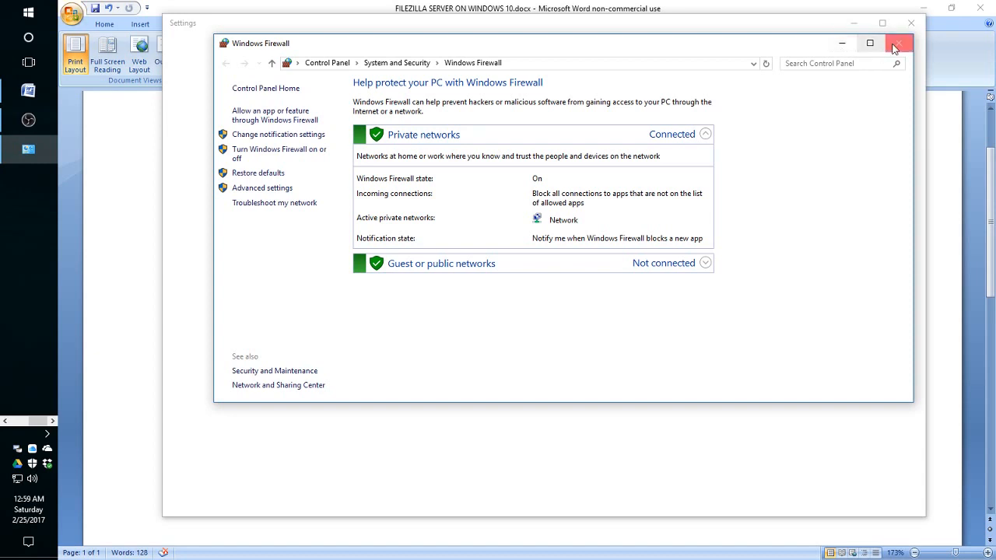
pyautogui.moveTo(901, 42)
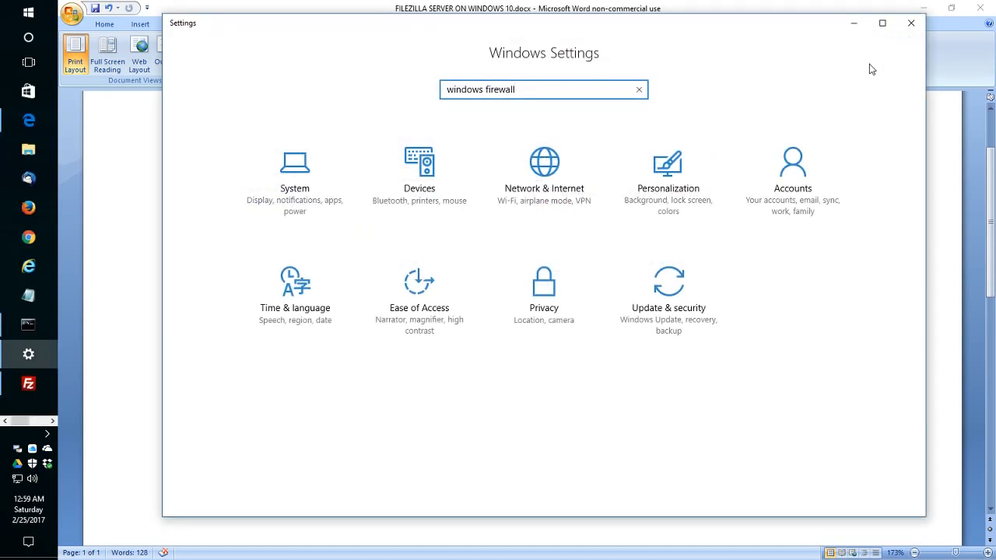
pyautogui.click(911, 24)
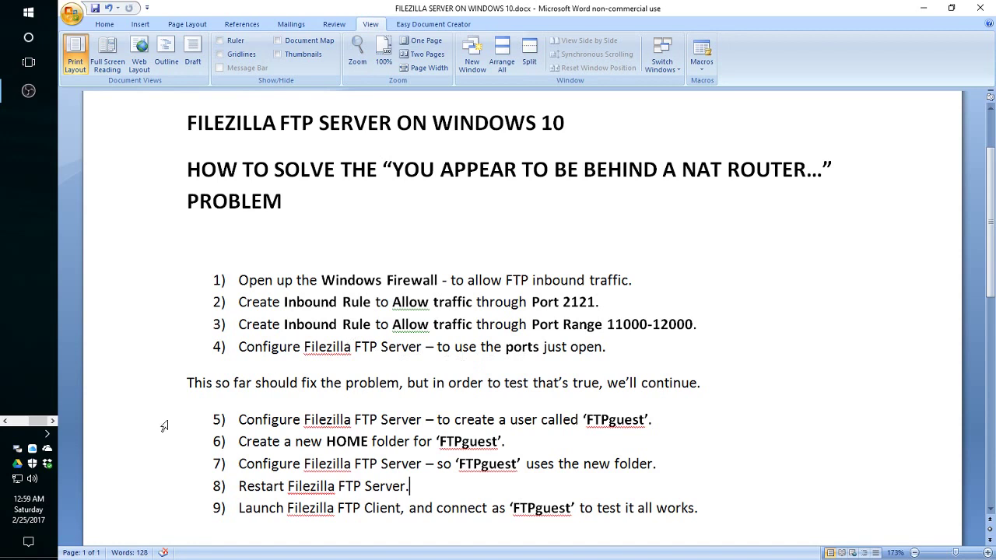
pyautogui.moveTo(48, 434)
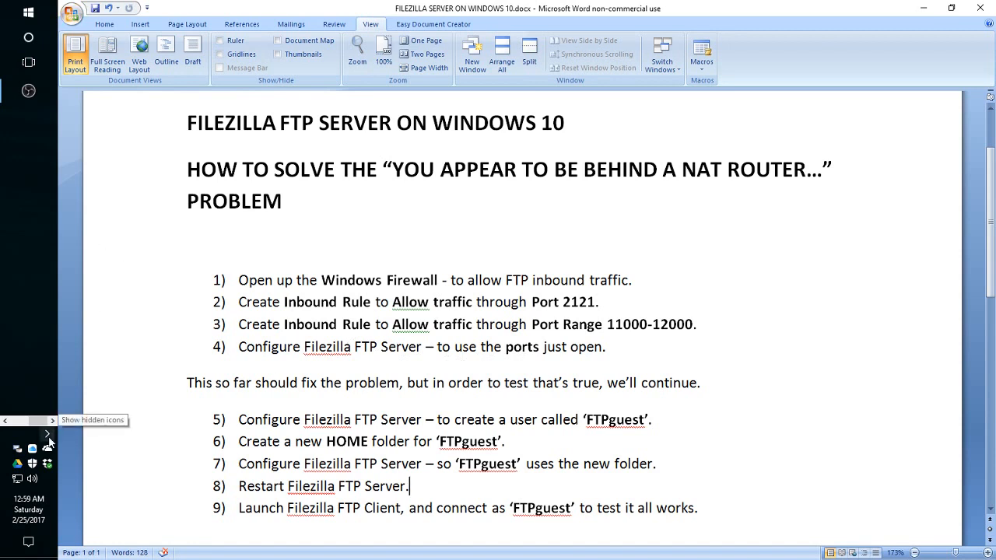
# Step: Restore FileZilla Server's admin window from the tray and open its Edit menu
pyautogui.click(45, 434)
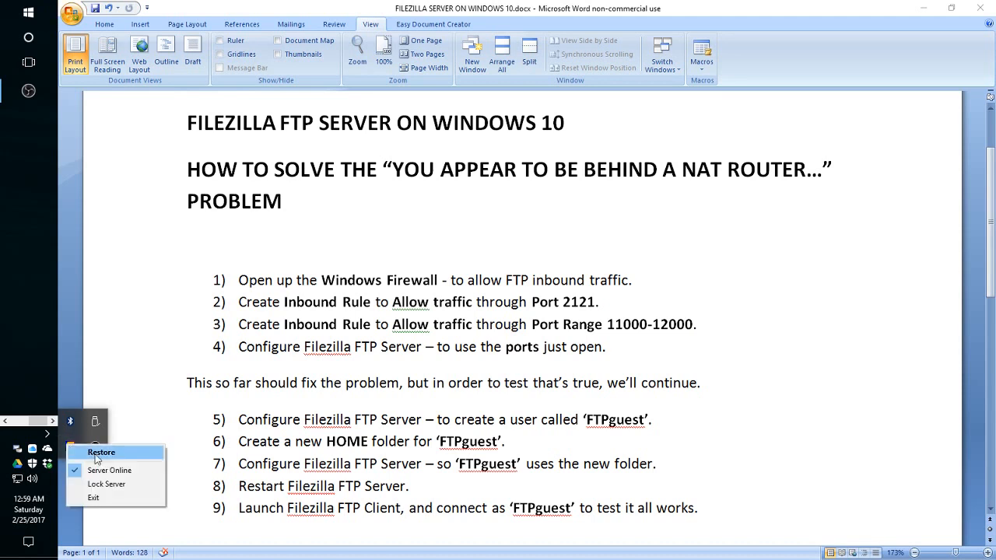
pyautogui.click(102, 452)
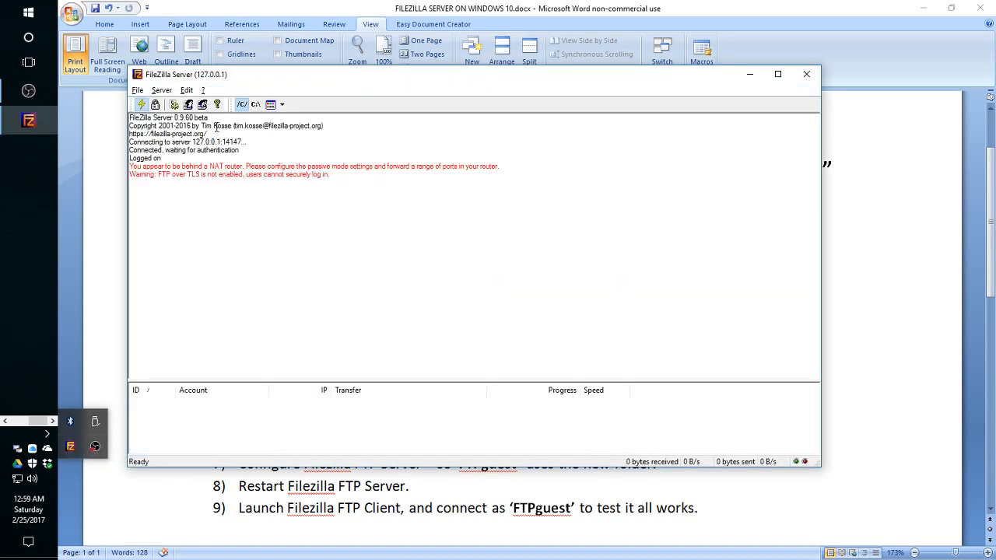
pyautogui.click(184, 90)
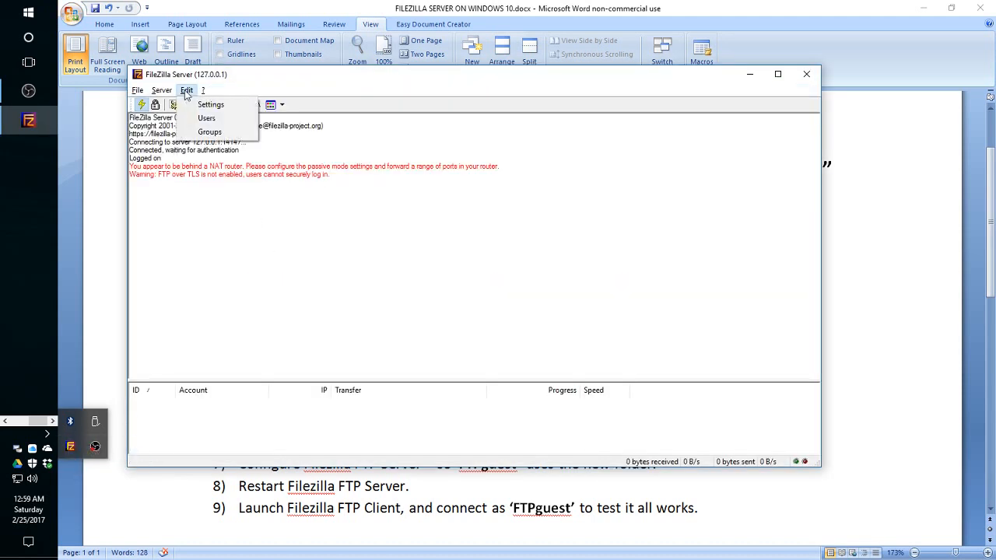
# Step: Open FileZilla Server settings, confirm listening port 2121, and show Passive mode settings
pyautogui.click(210, 105)
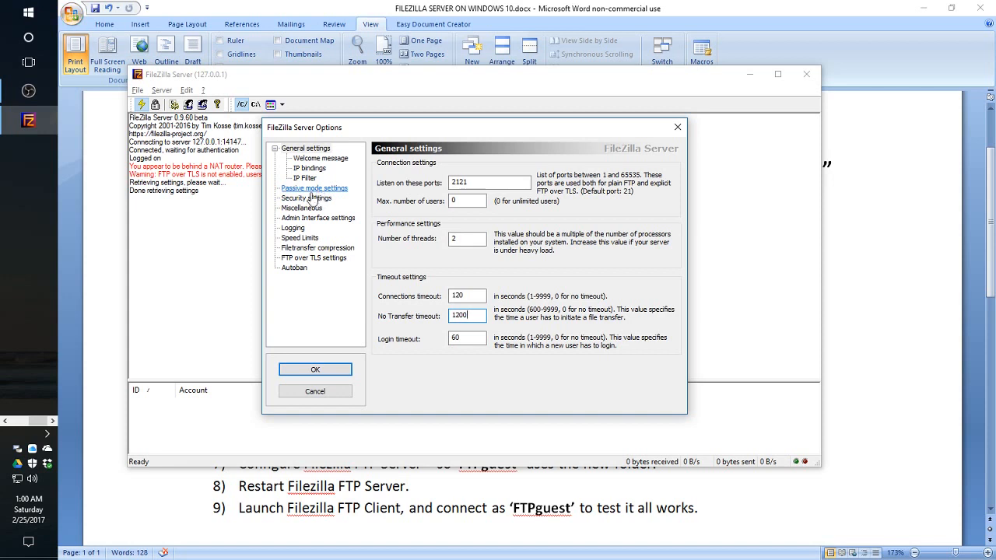
pyautogui.click(314, 188)
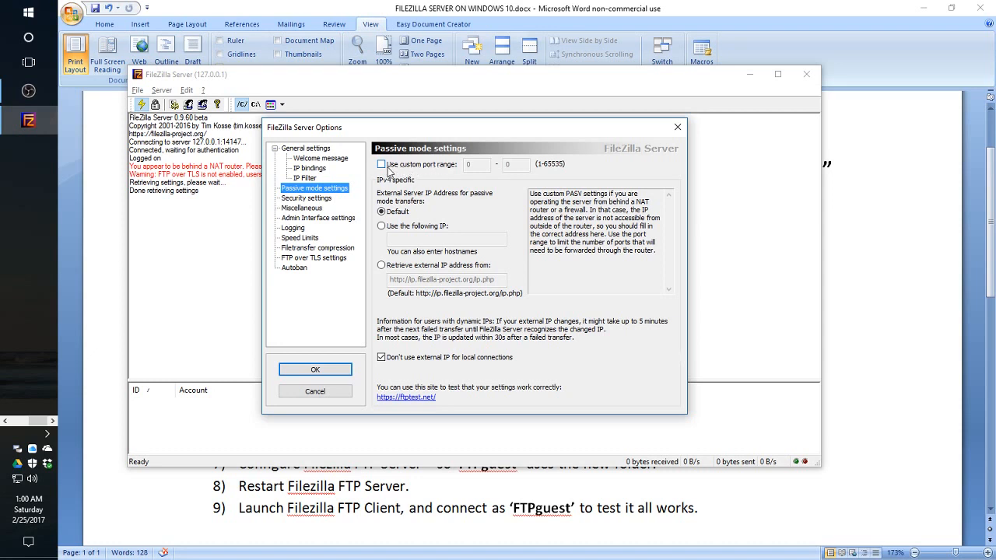
# Step: Set the passive port range to 11000–12000 and retrieve the external IP from the lookup address
pyautogui.click(381, 164)
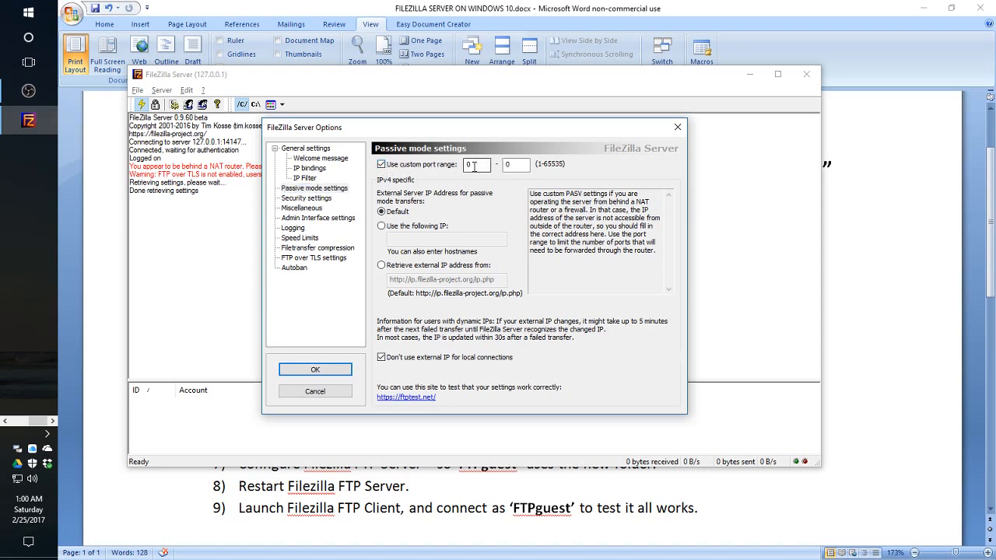
pyautogui.write('11000')
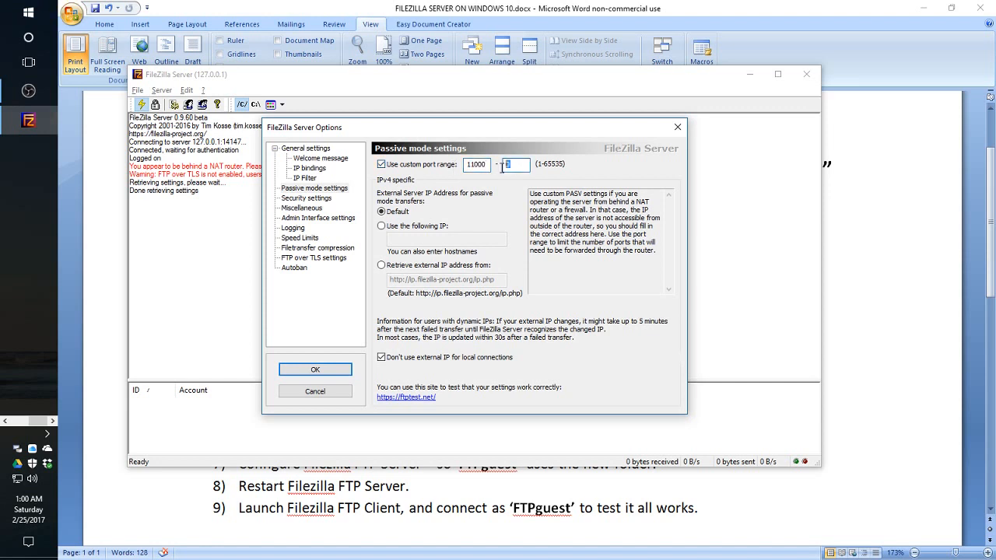
pyautogui.write('12000')
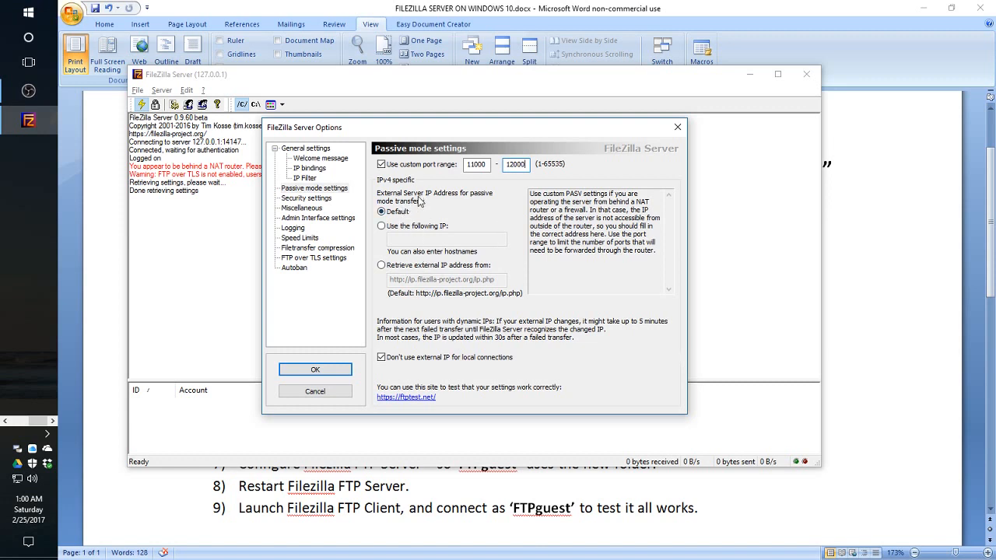
pyautogui.moveTo(461, 201)
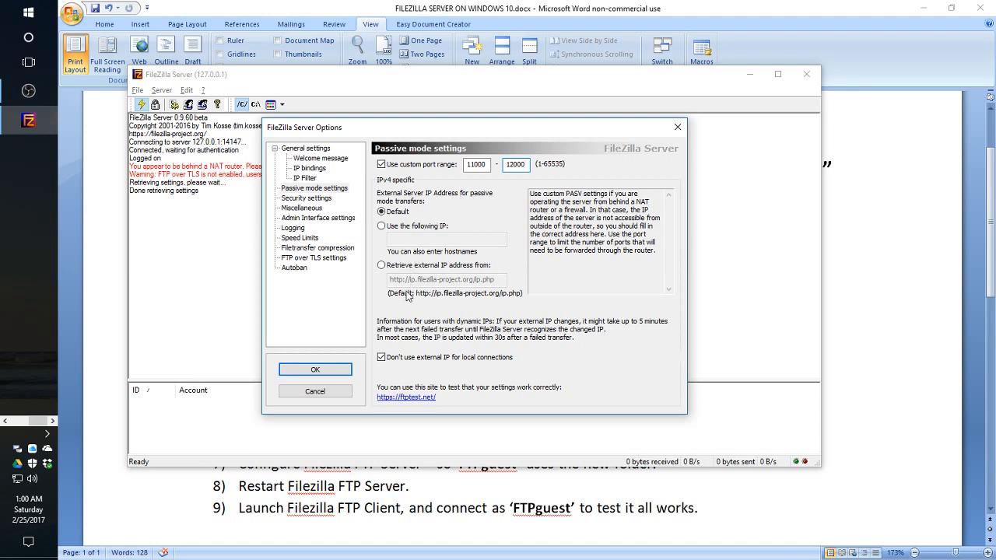
pyautogui.click(381, 264)
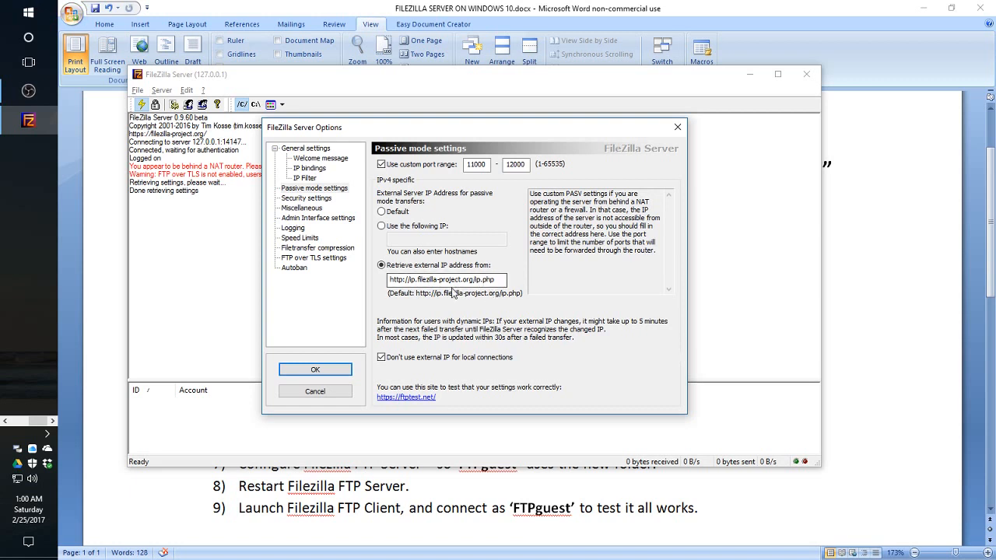
pyautogui.moveTo(438, 320)
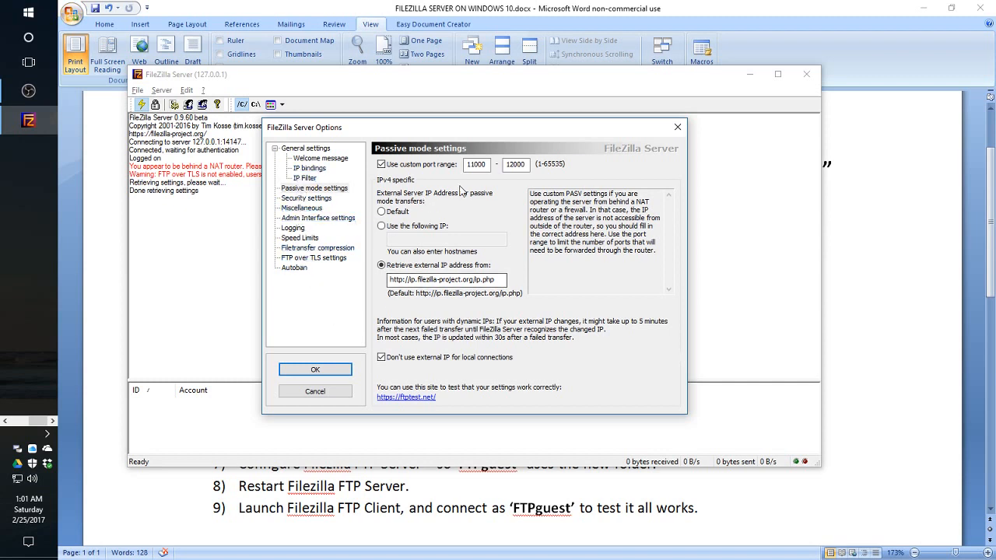
pyautogui.moveTo(475, 234)
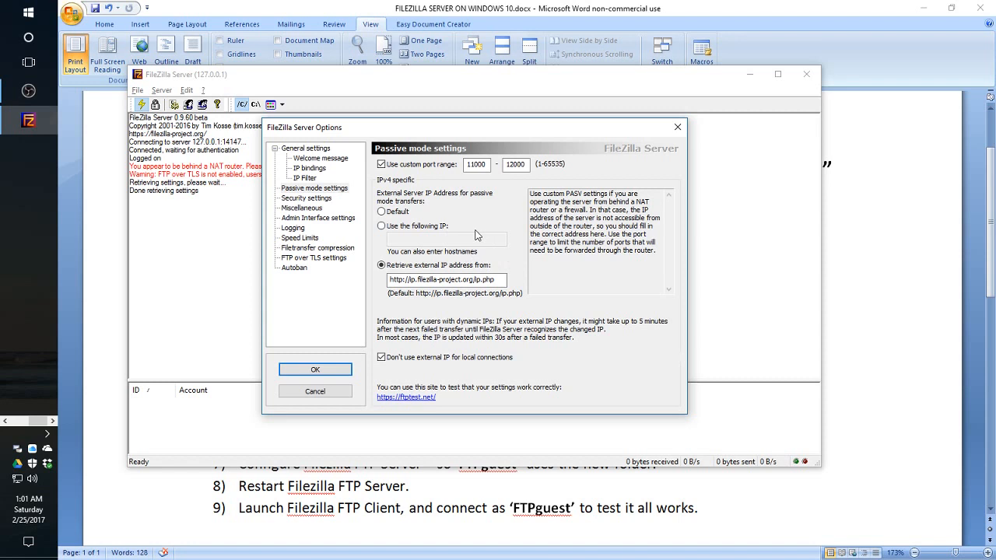
pyautogui.moveTo(302, 348)
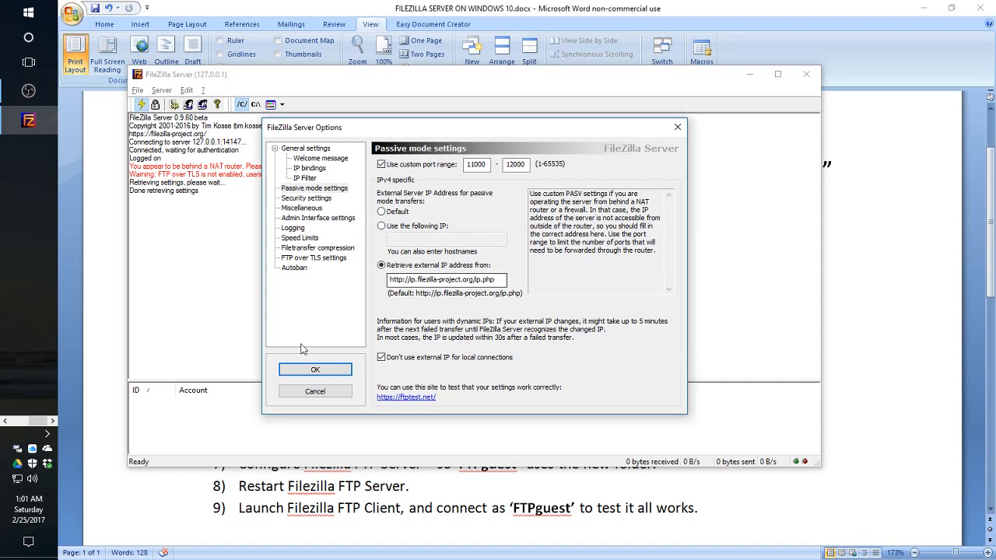
# Step: Save the FileZilla Server options so the server listens on port 2121
pyautogui.click(315, 369)
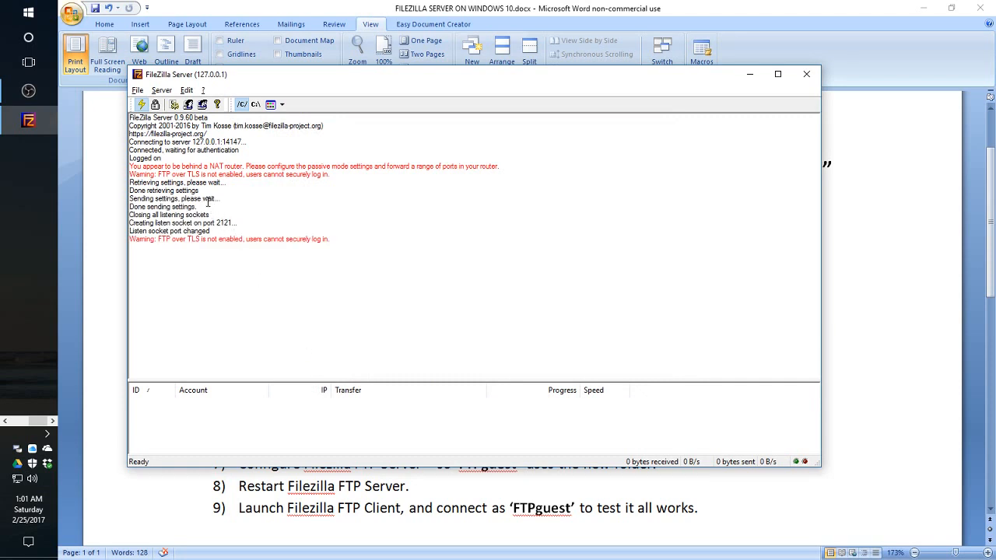
pyautogui.moveTo(188, 165)
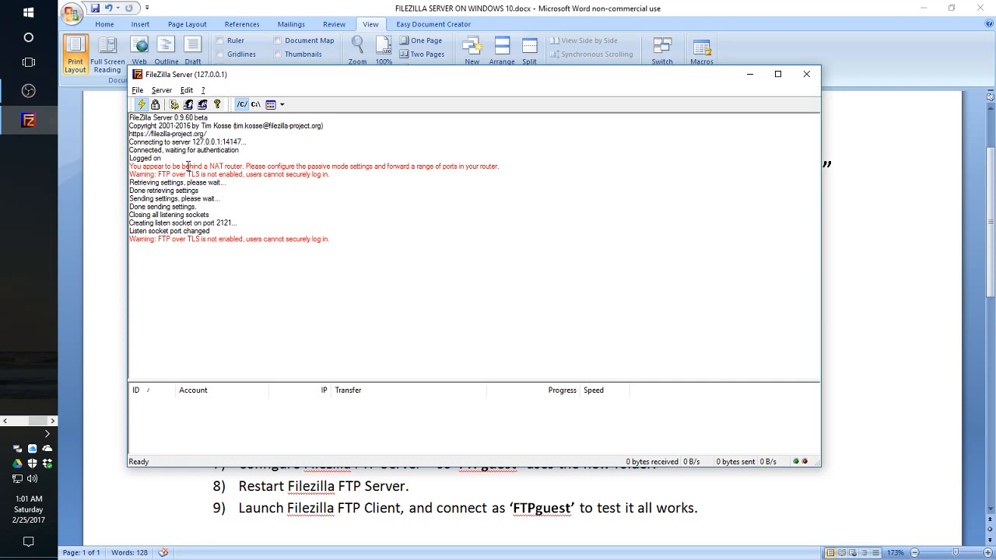
pyautogui.moveTo(236, 166)
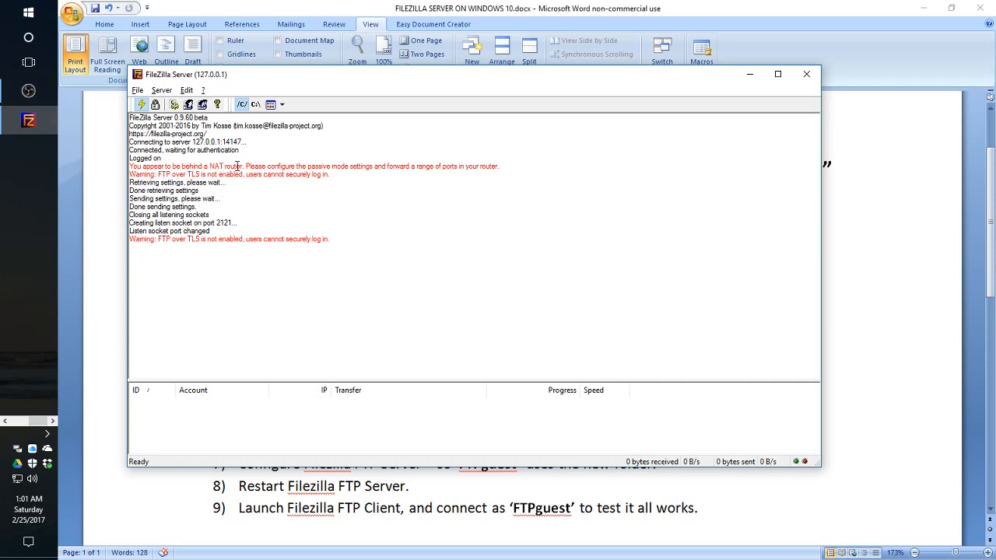
pyautogui.moveTo(148, 242)
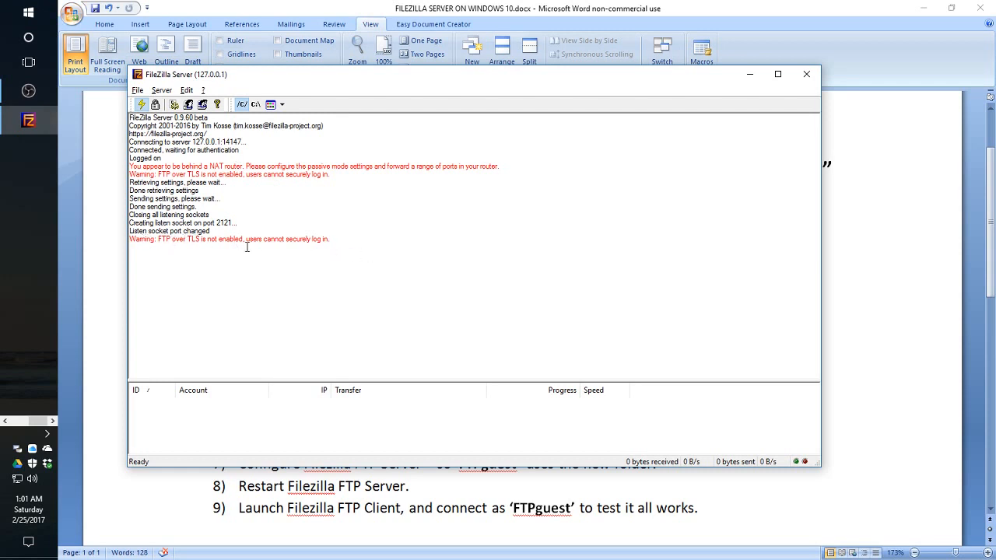
pyautogui.moveTo(397, 259)
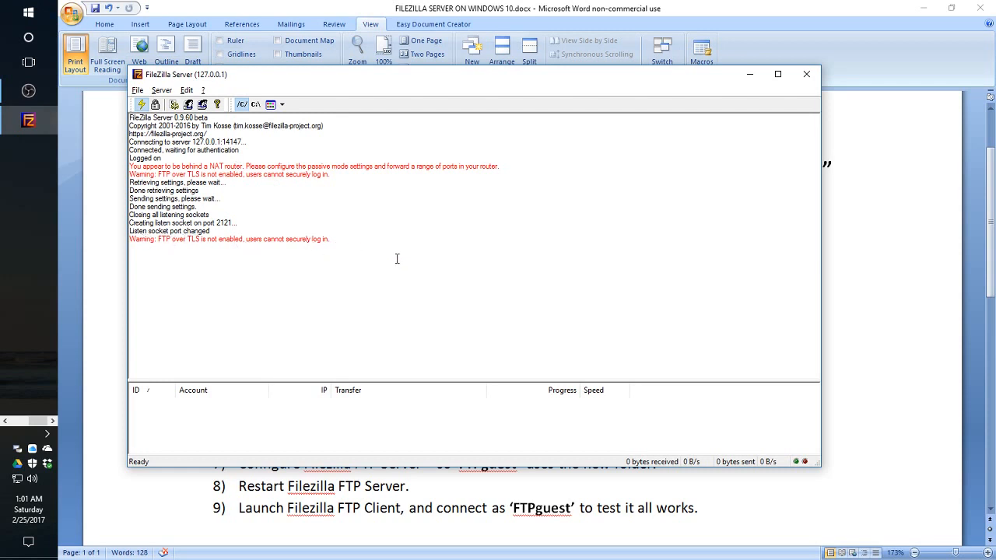
pyautogui.moveTo(381, 251)
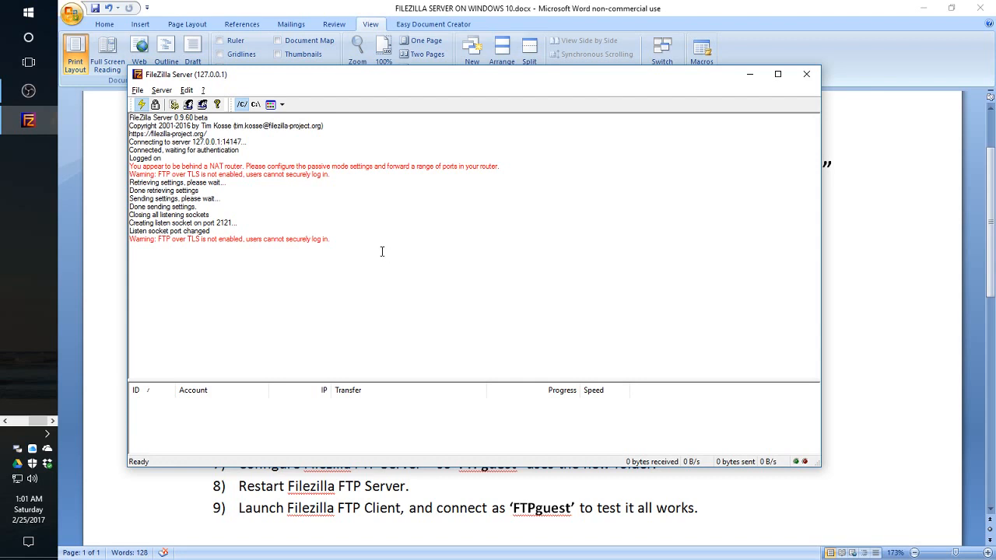
pyautogui.moveTo(325, 286)
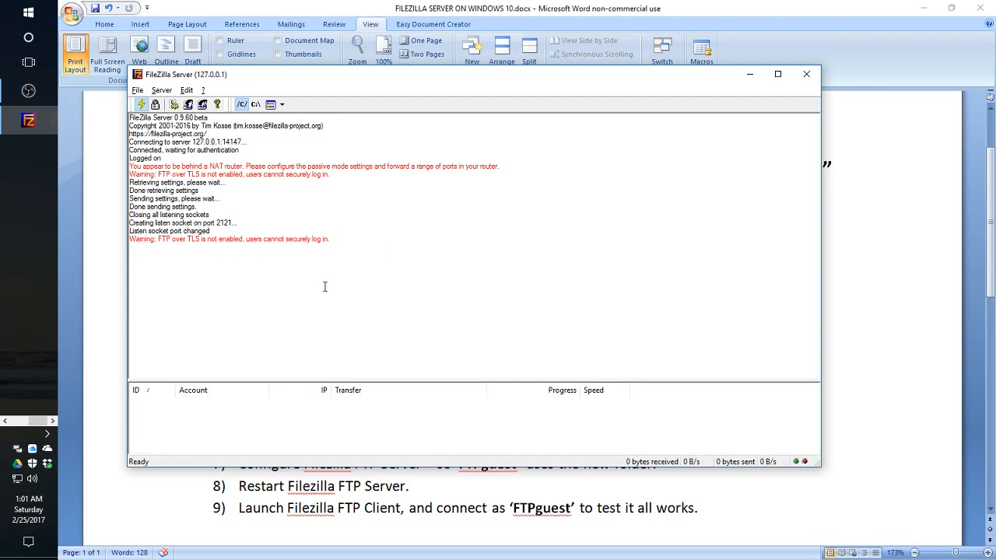
pyautogui.moveTo(244, 209)
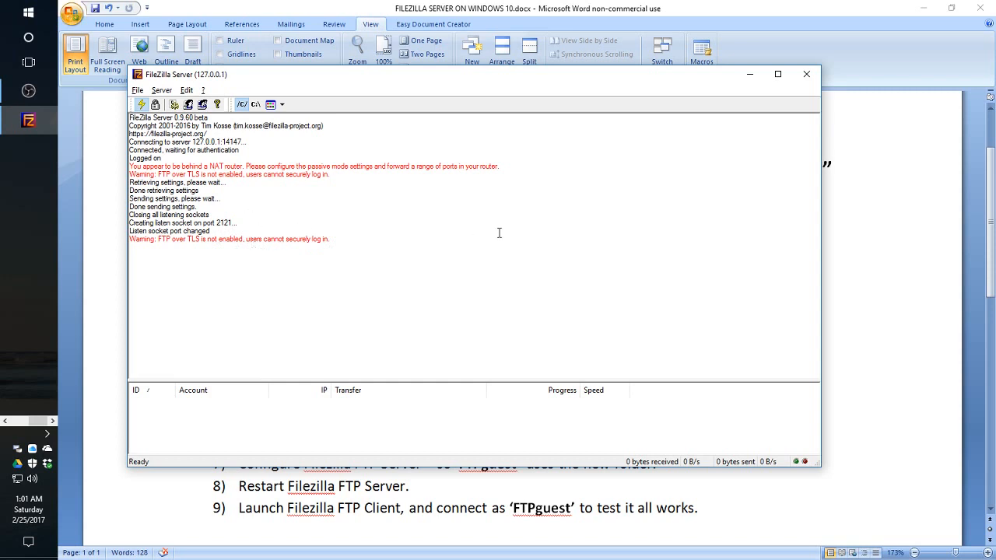
pyautogui.moveTo(505, 243)
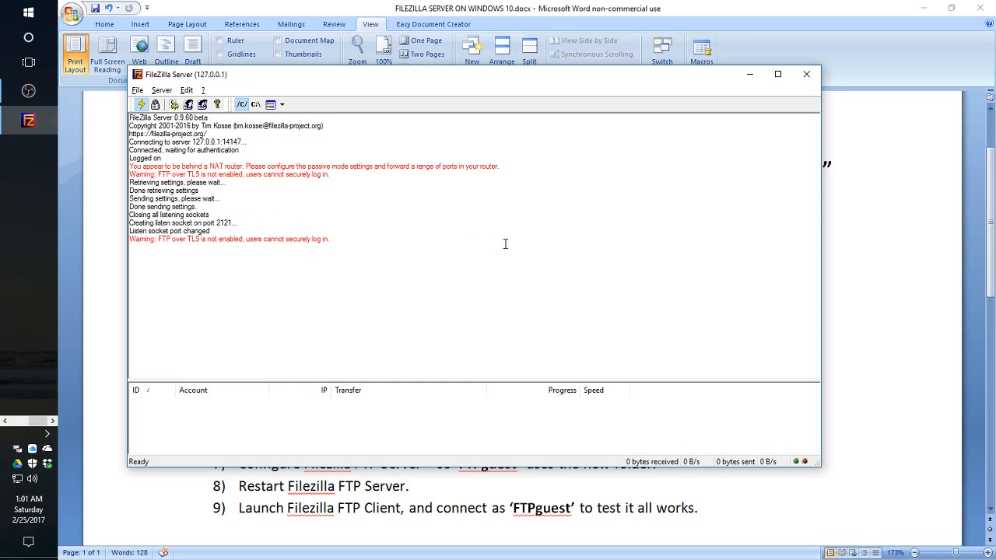
pyautogui.moveTo(534, 245)
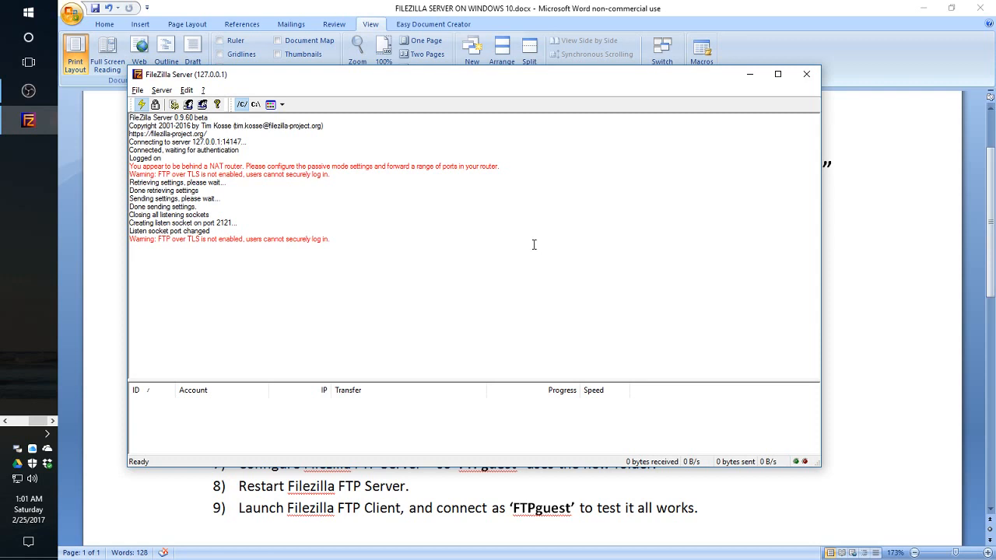
pyautogui.moveTo(540, 258)
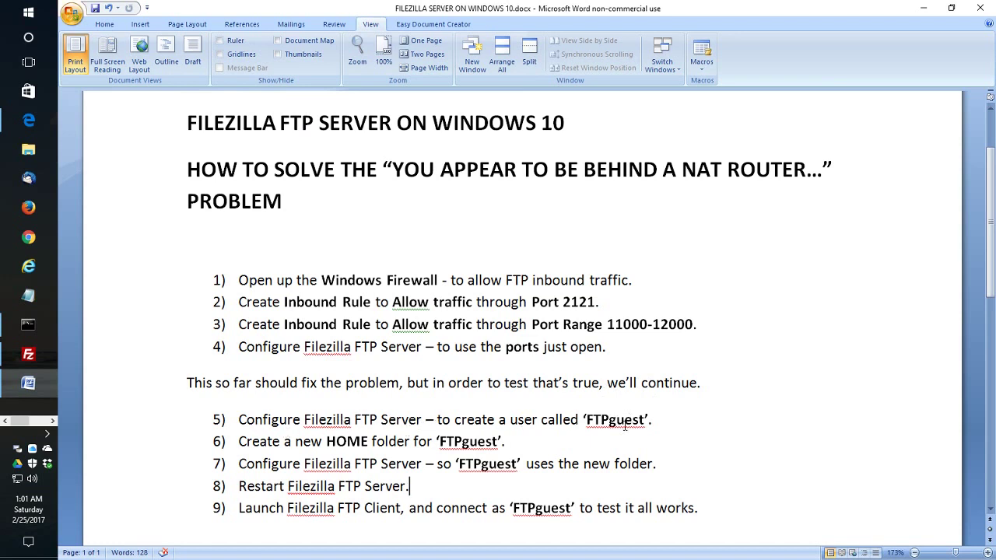
pyautogui.moveTo(365, 446)
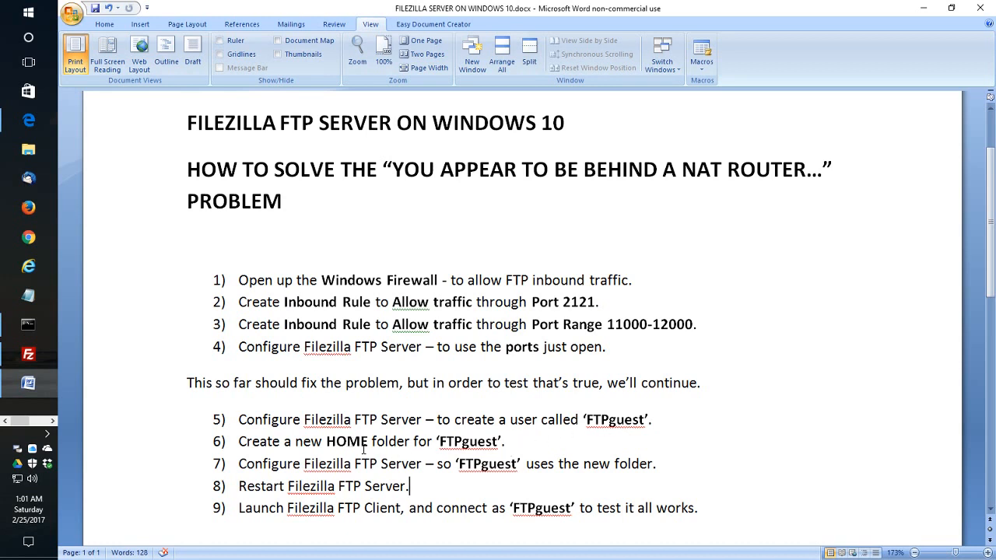